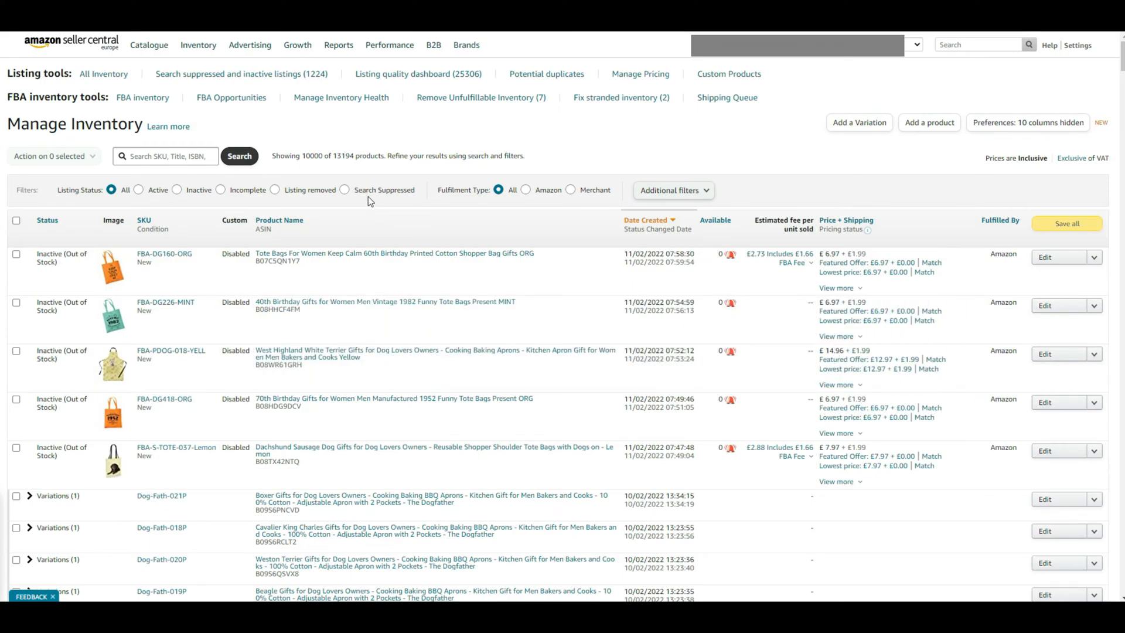
Start a listing for a product not on Amazon under Clothing > Men > Clothing Sets > Other (Clothing Sets)
click(198, 44)
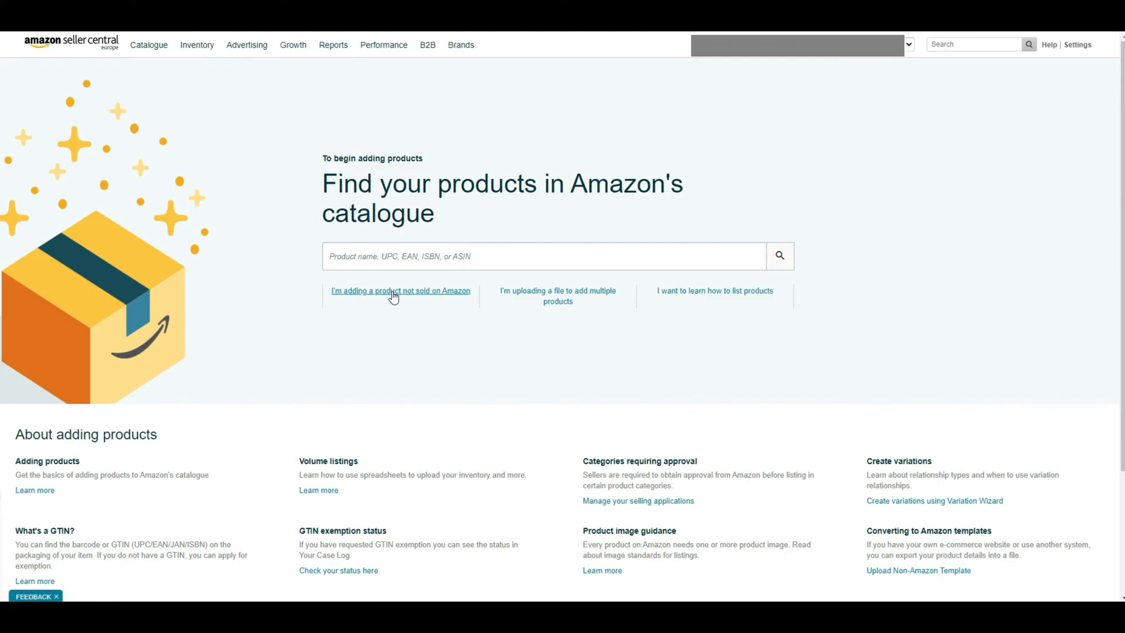
click(399, 290)
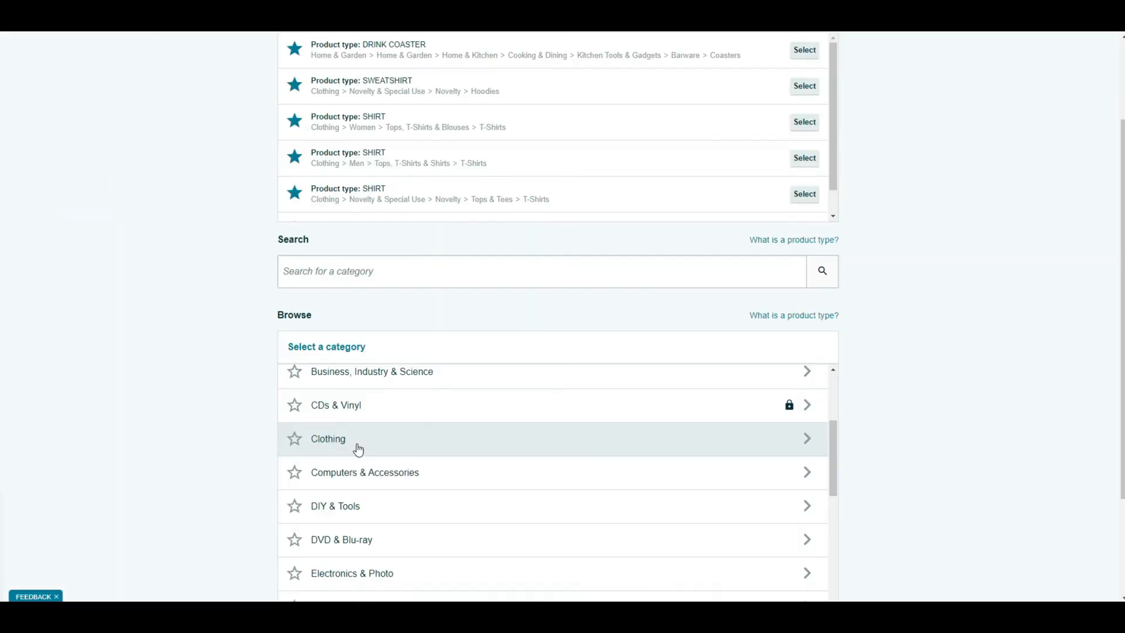
click(328, 439)
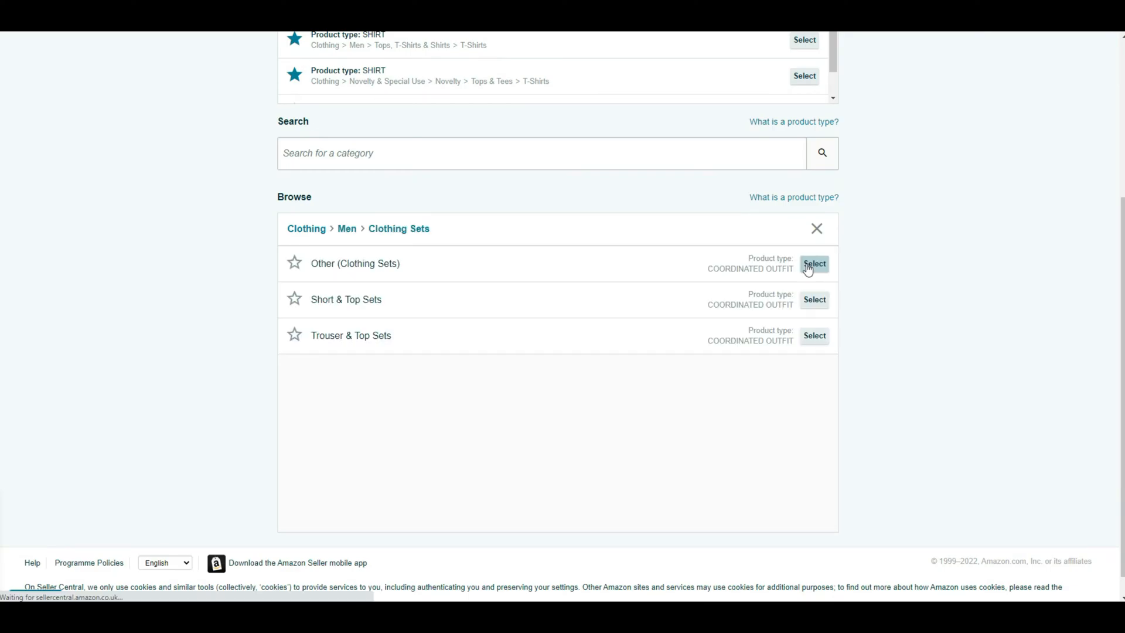
click(813, 264)
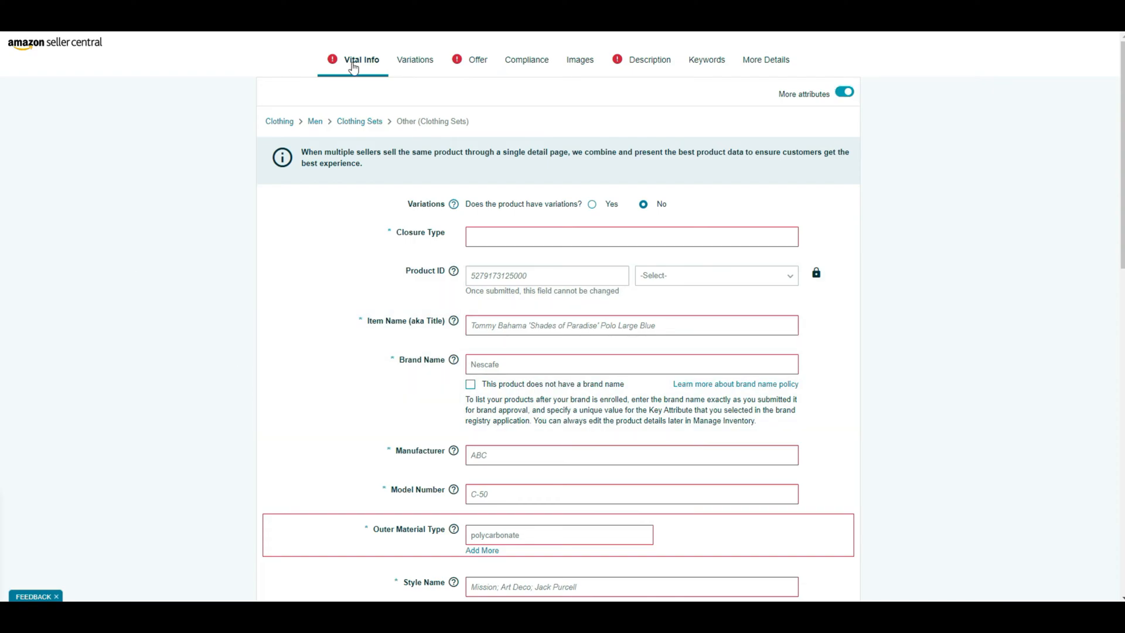
Review the listing form's Variations, Compliance, Images and Description sections
click(418, 60)
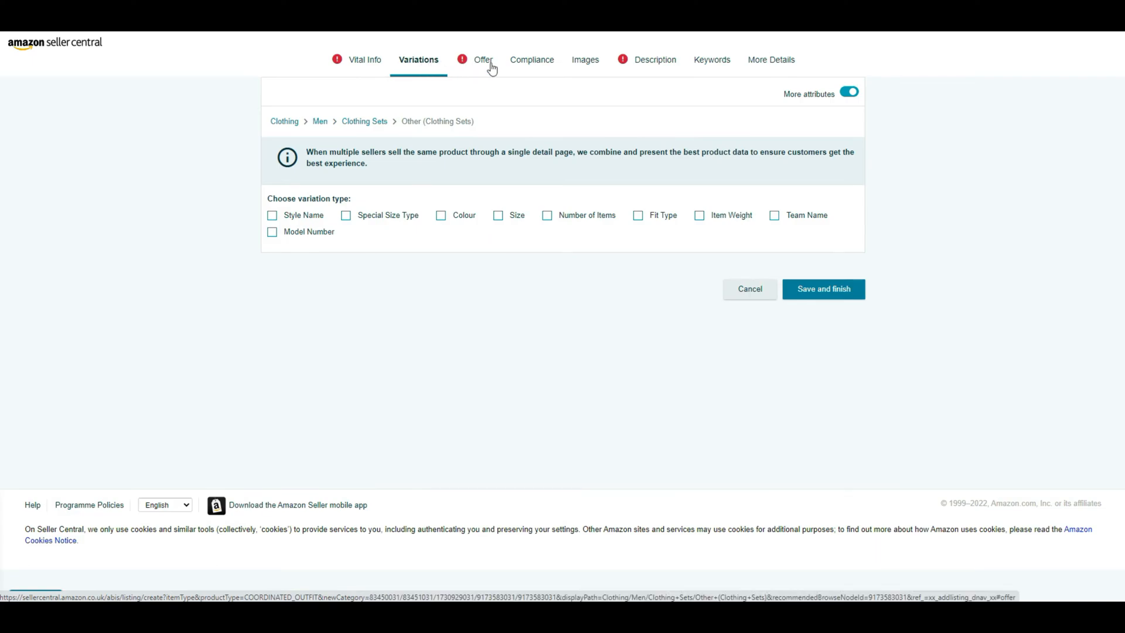
click(525, 60)
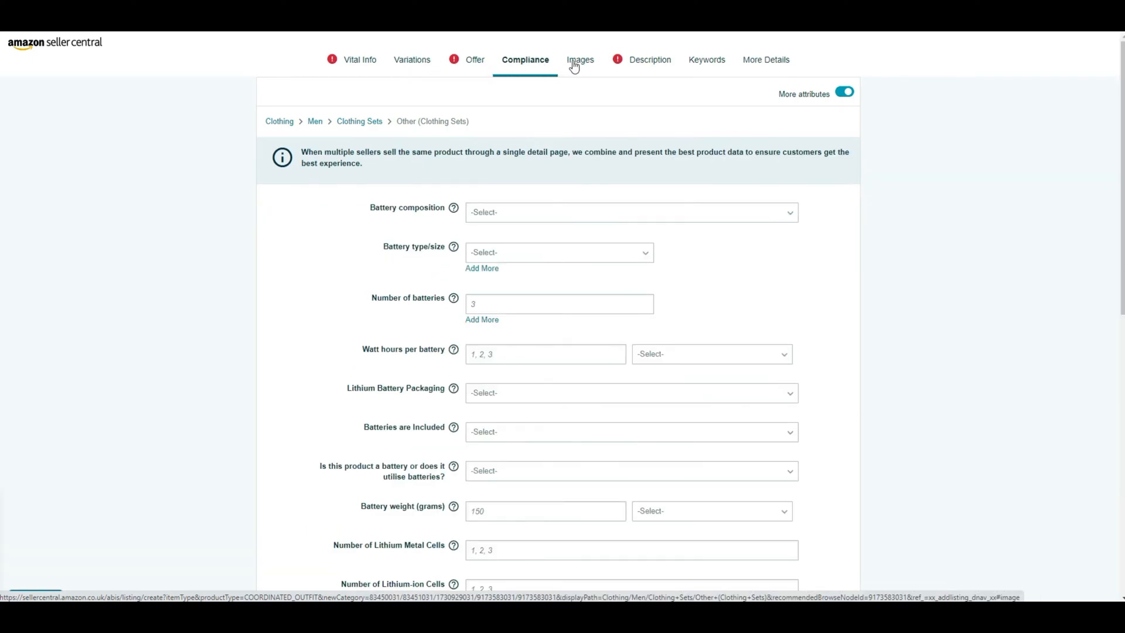
click(578, 60)
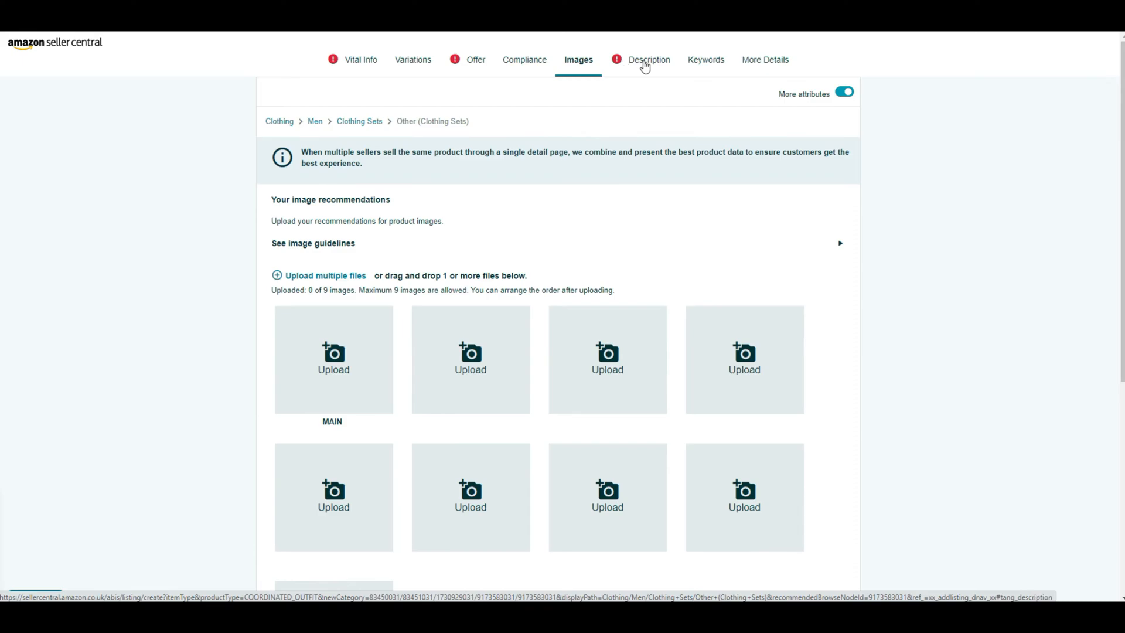
click(648, 60)
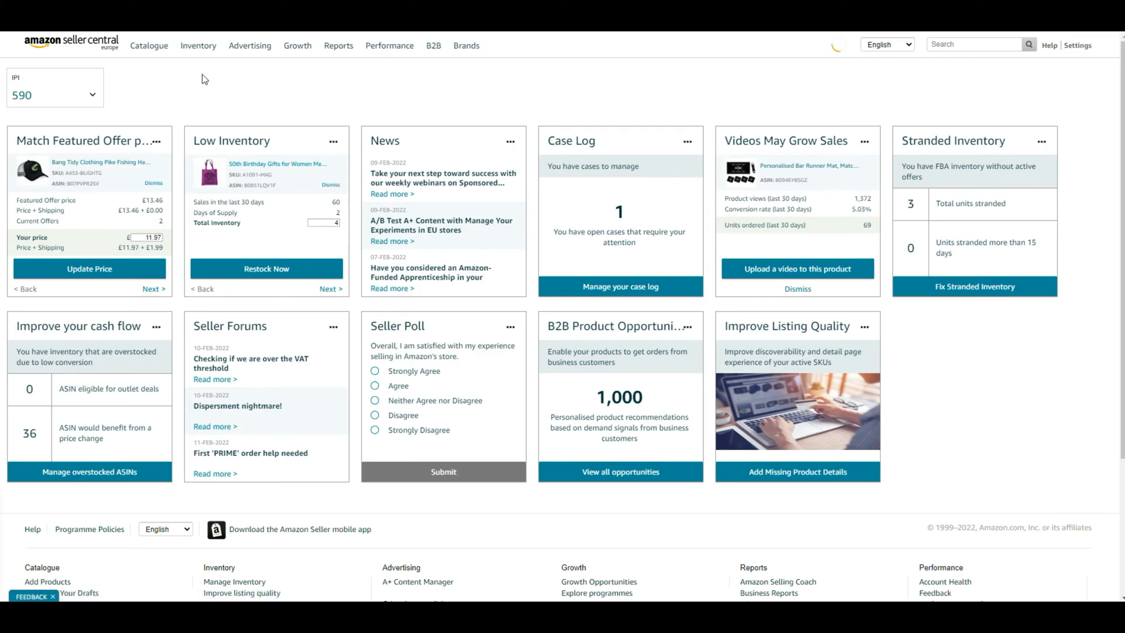
From Add Products via Upload, generate an Advanced template for Clothing > Men > Accessories > Other
click(198, 45)
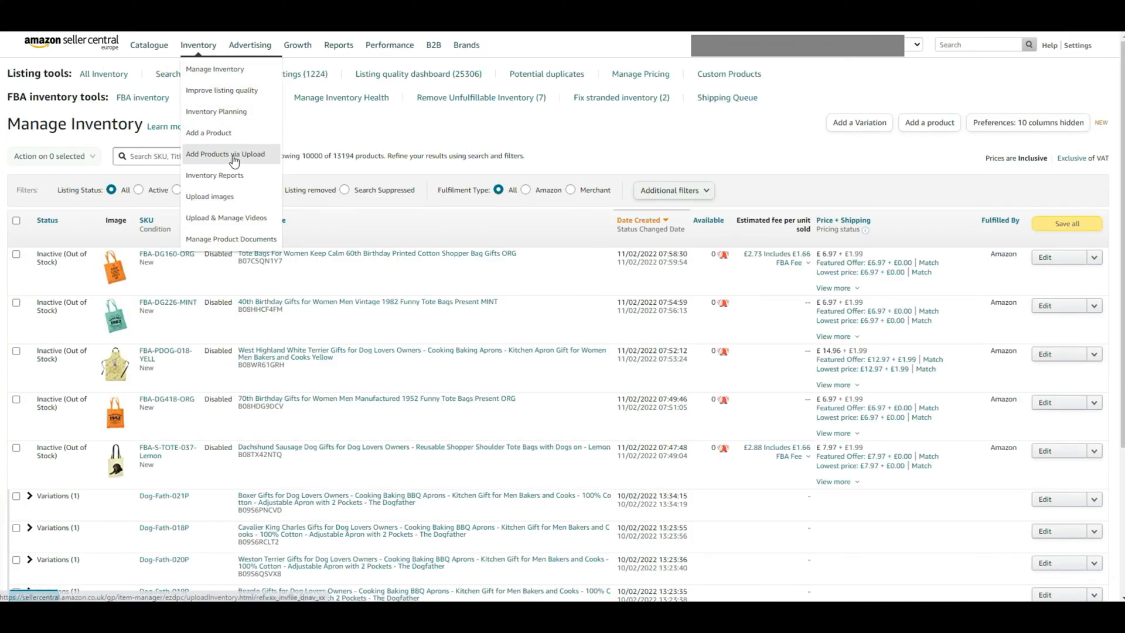
click(225, 153)
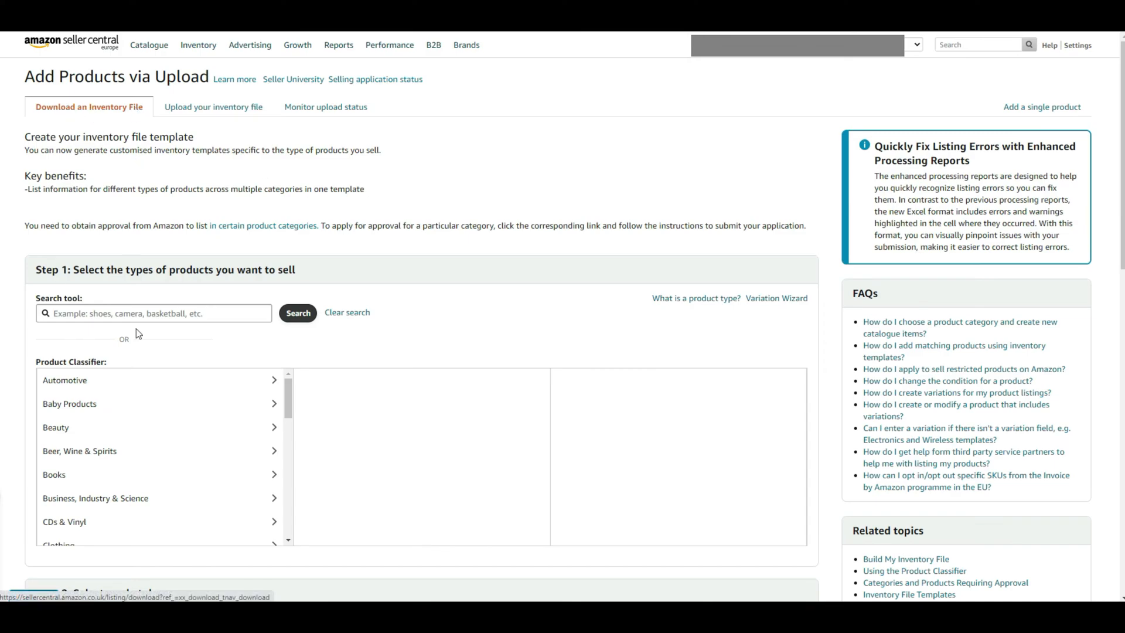
scroll(down, 3)
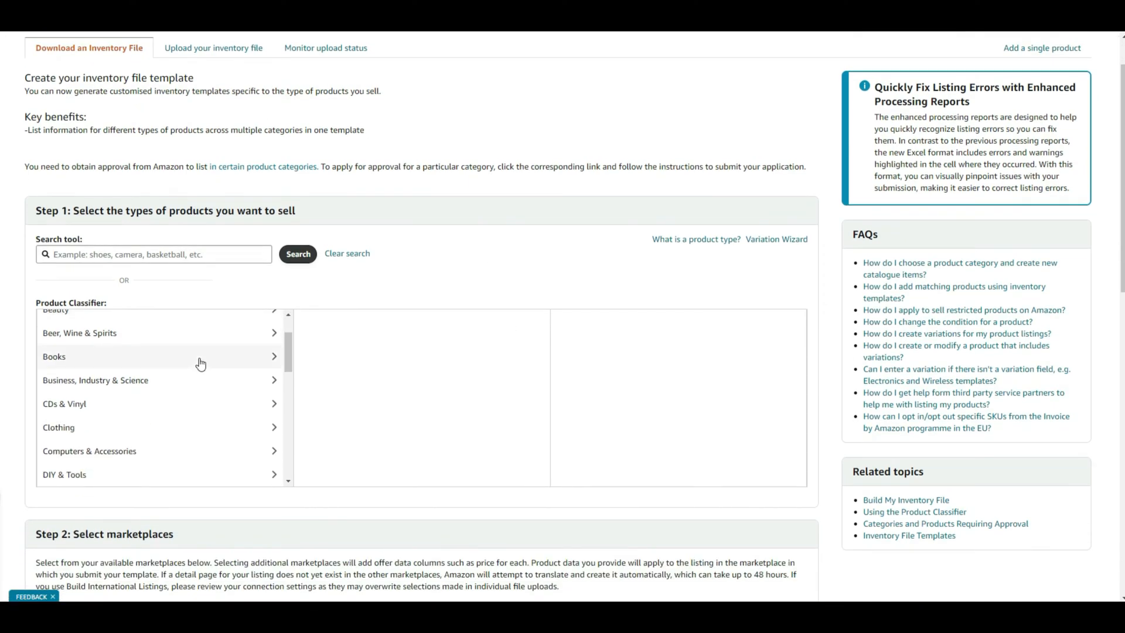
click(59, 426)
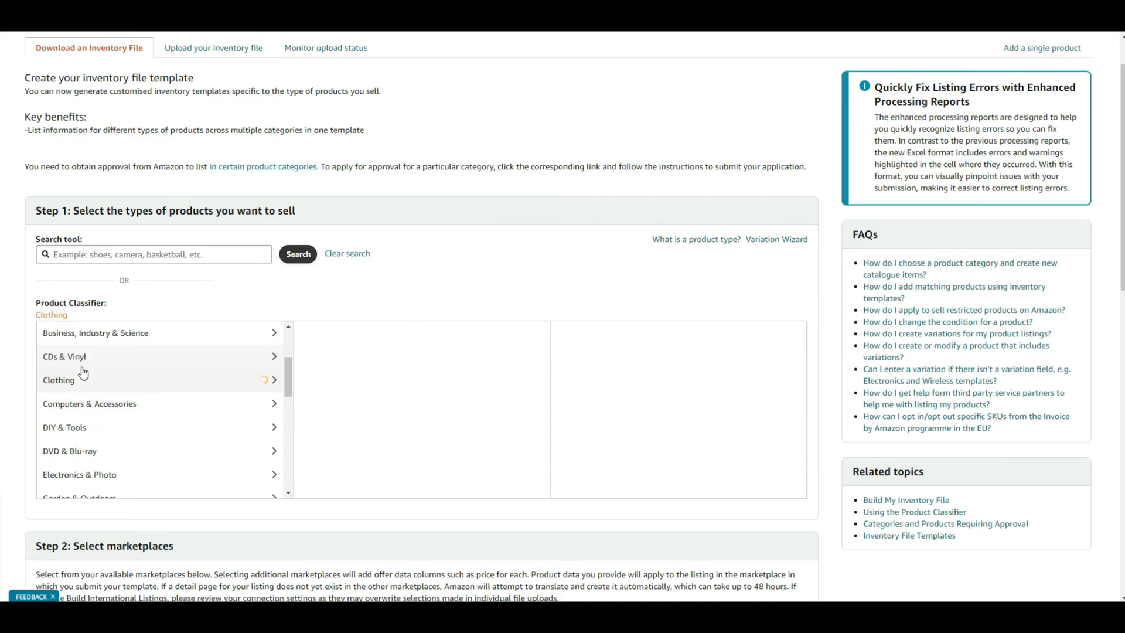
click(776, 427)
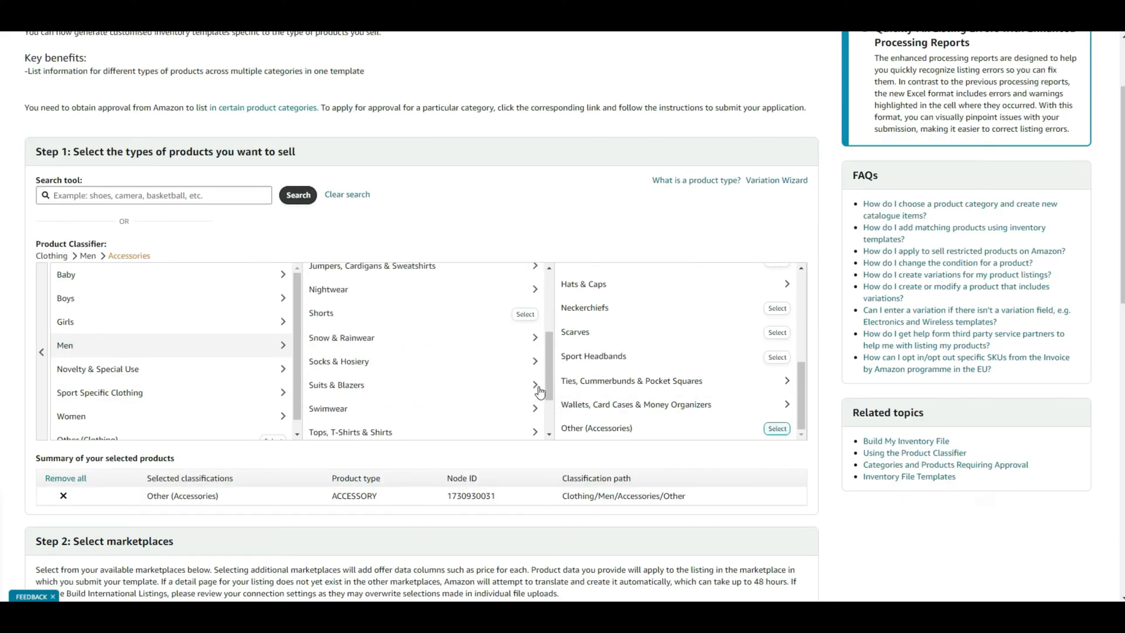
scroll(down, 3)
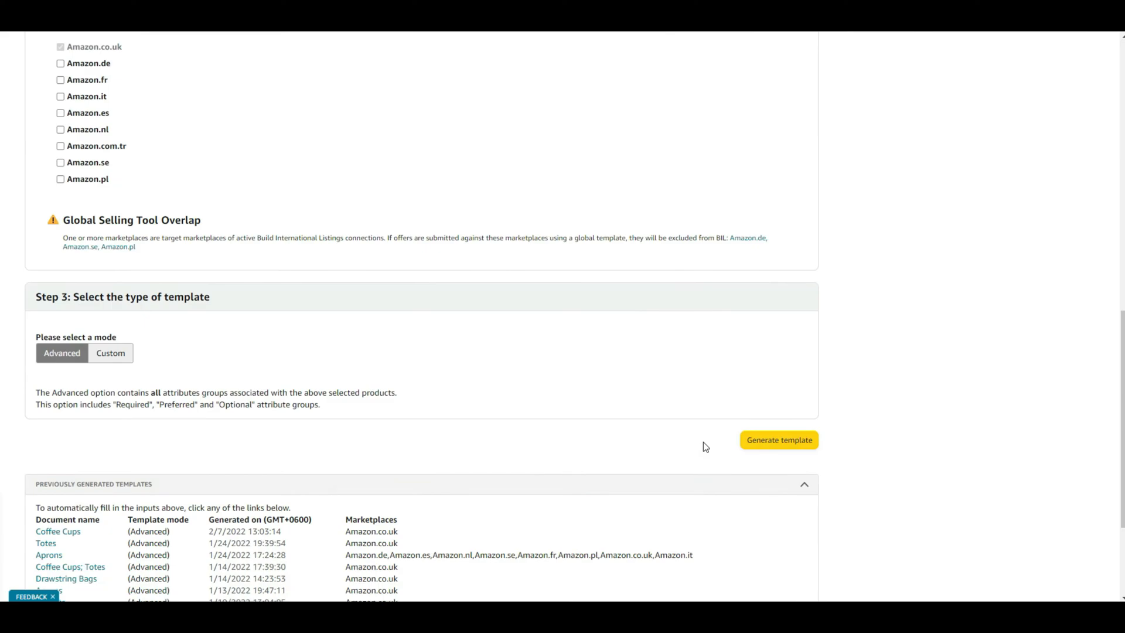
mouse_move(779, 440)
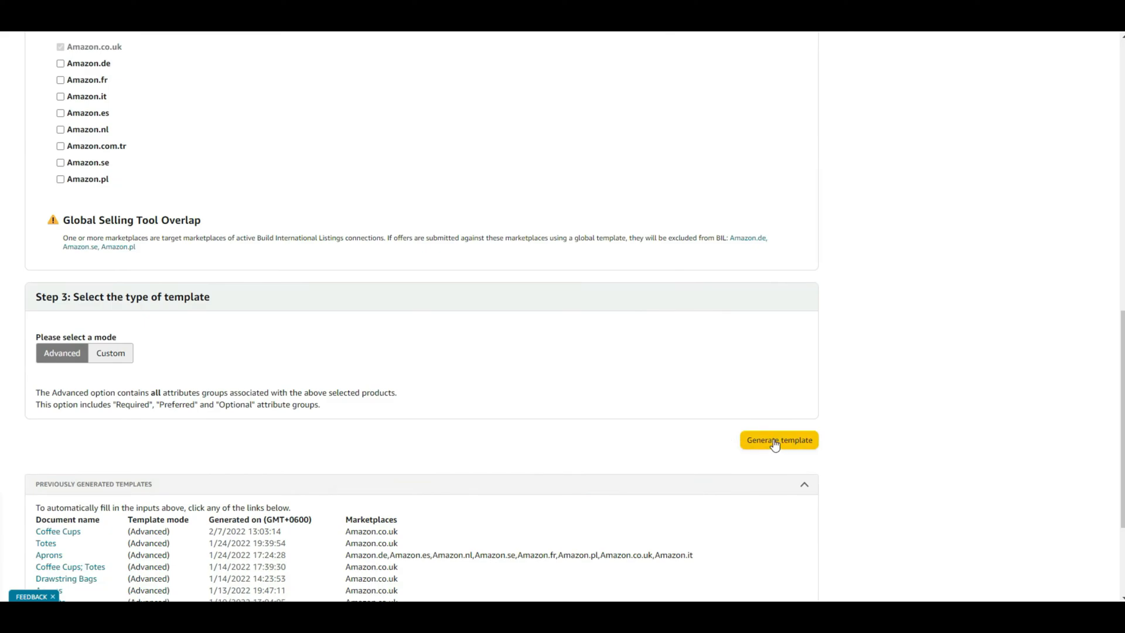
click(778, 439)
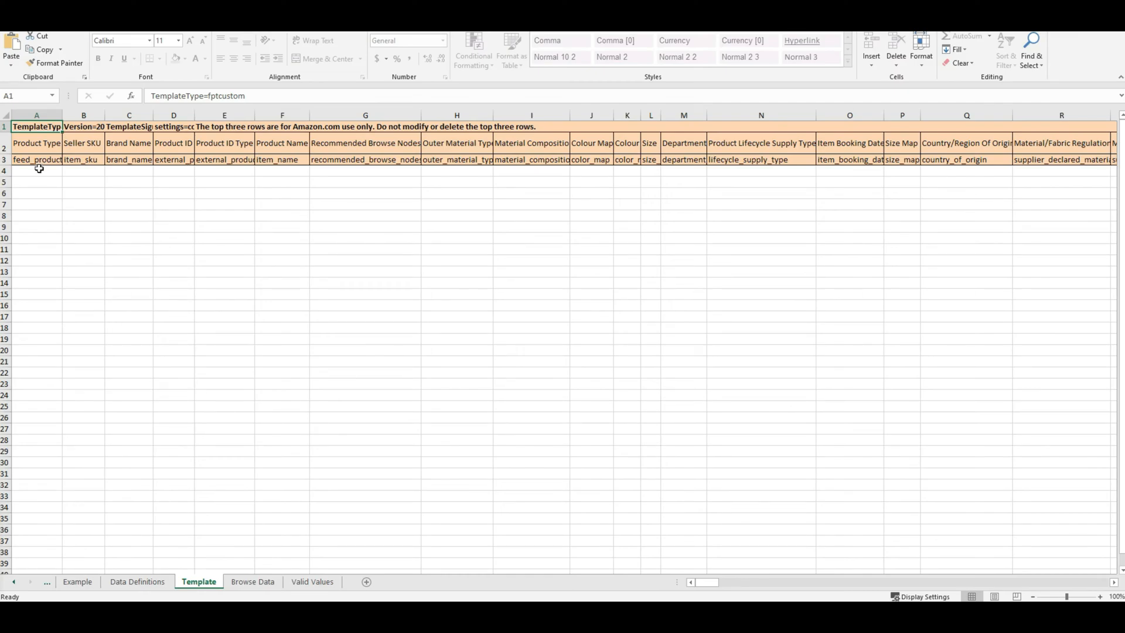
Enter accessory as the first row's Product Type, check header cells and dismiss the protected-sheet warning
click(36, 170)
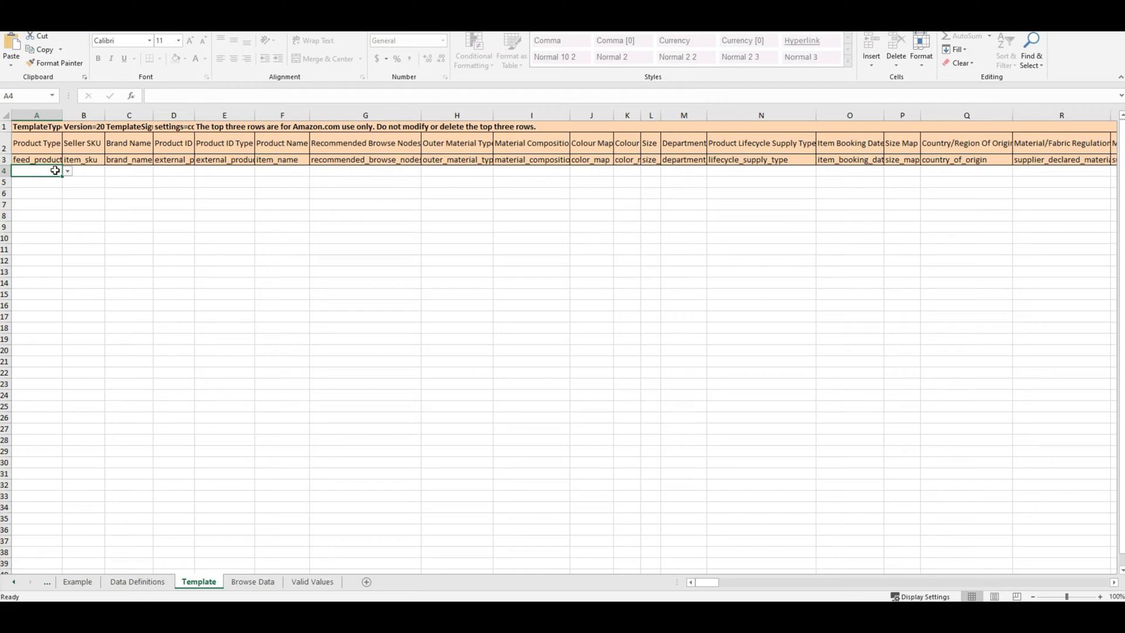
text(accessory)
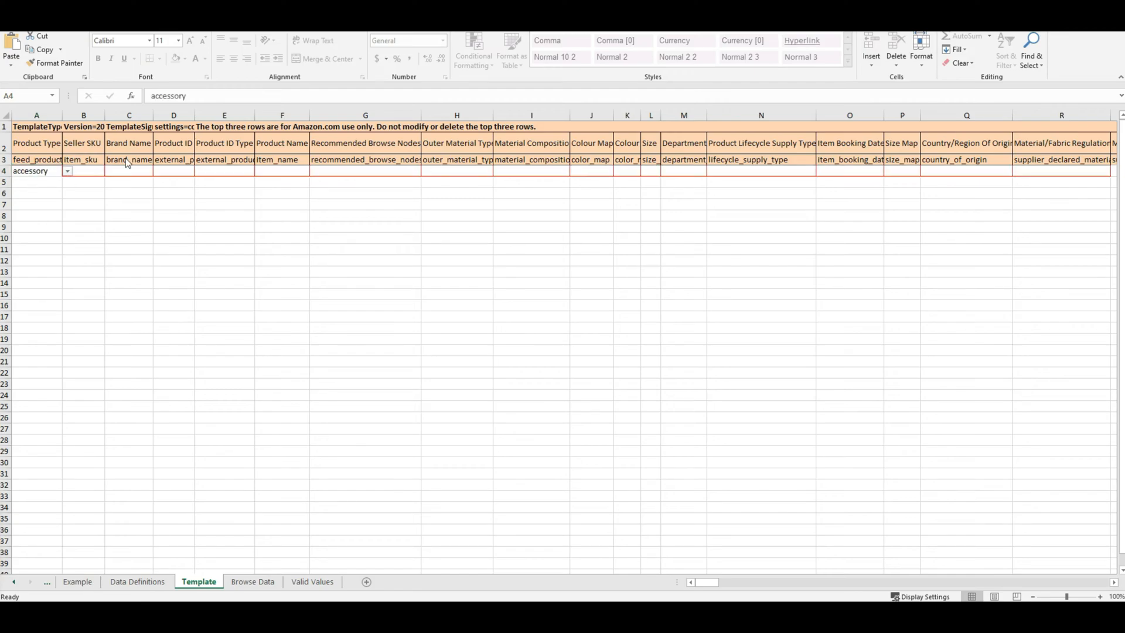
click(83, 143)
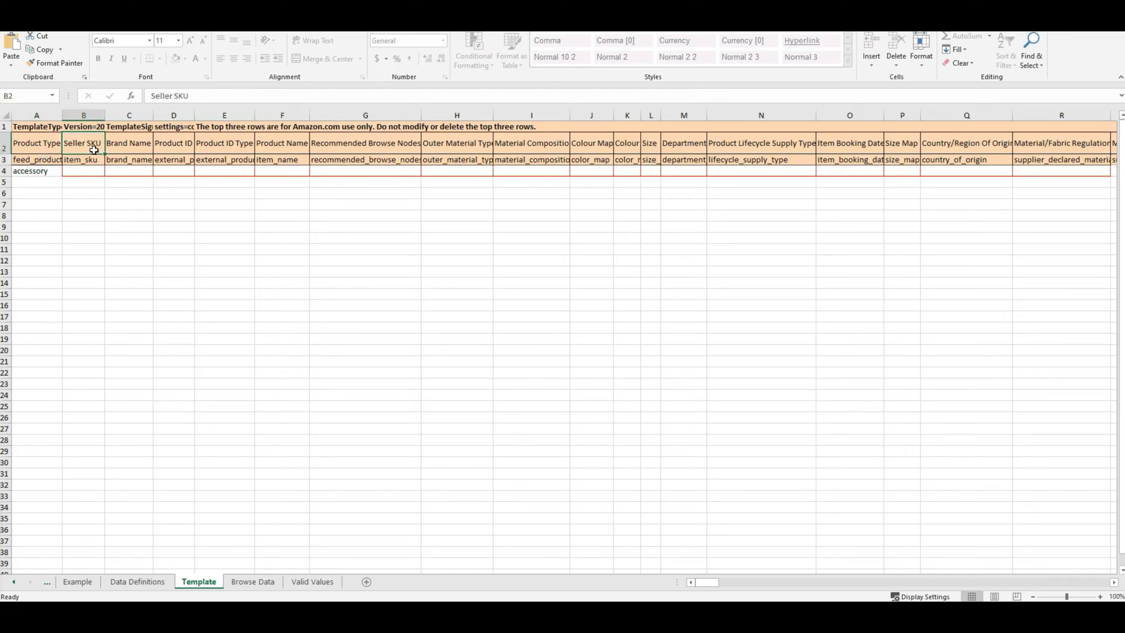
click(129, 143)
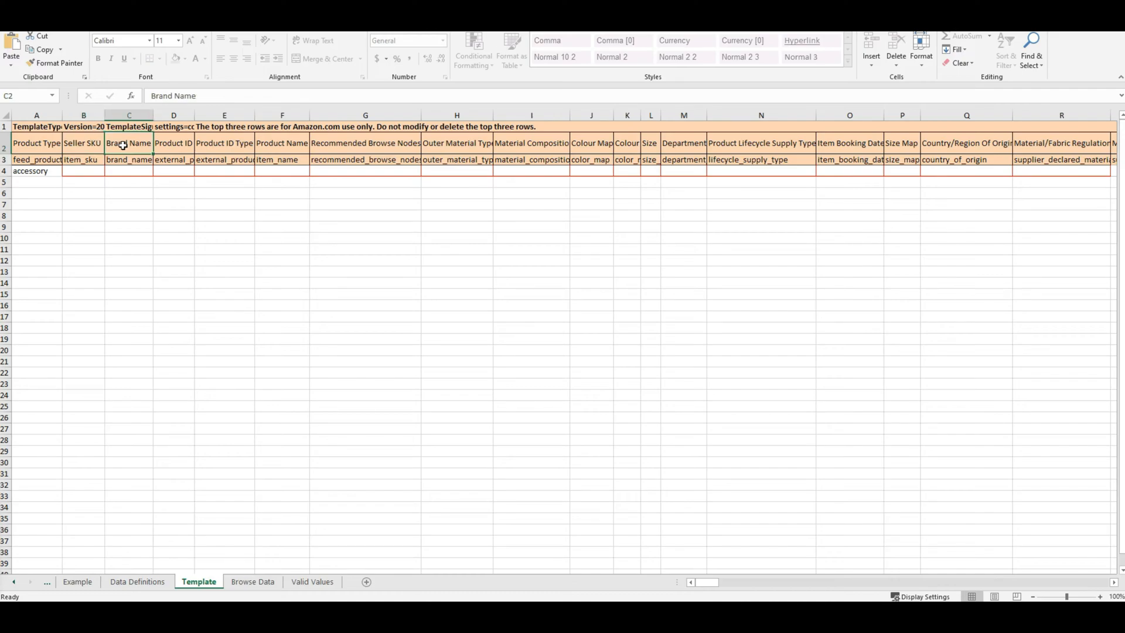
click(173, 171)
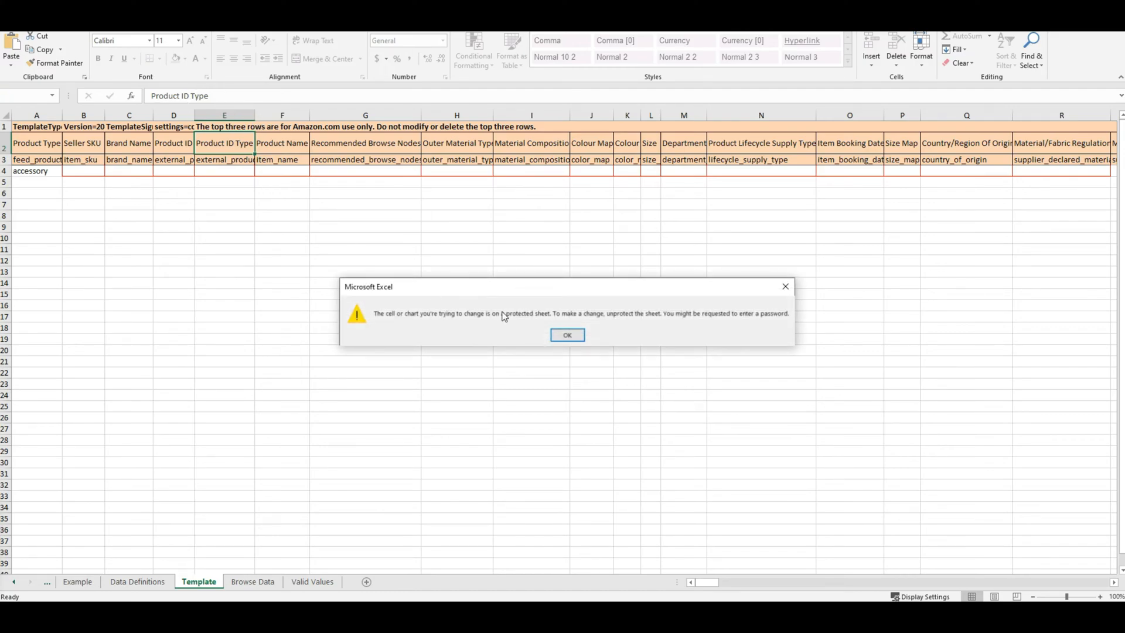
click(566, 335)
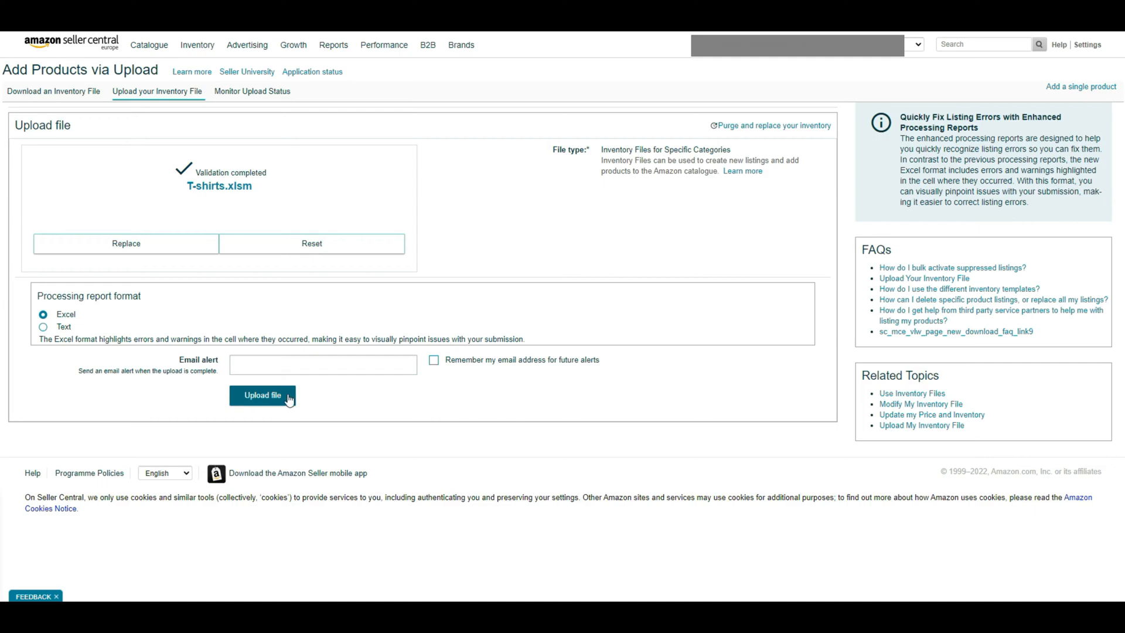
mouse_move(252, 91)
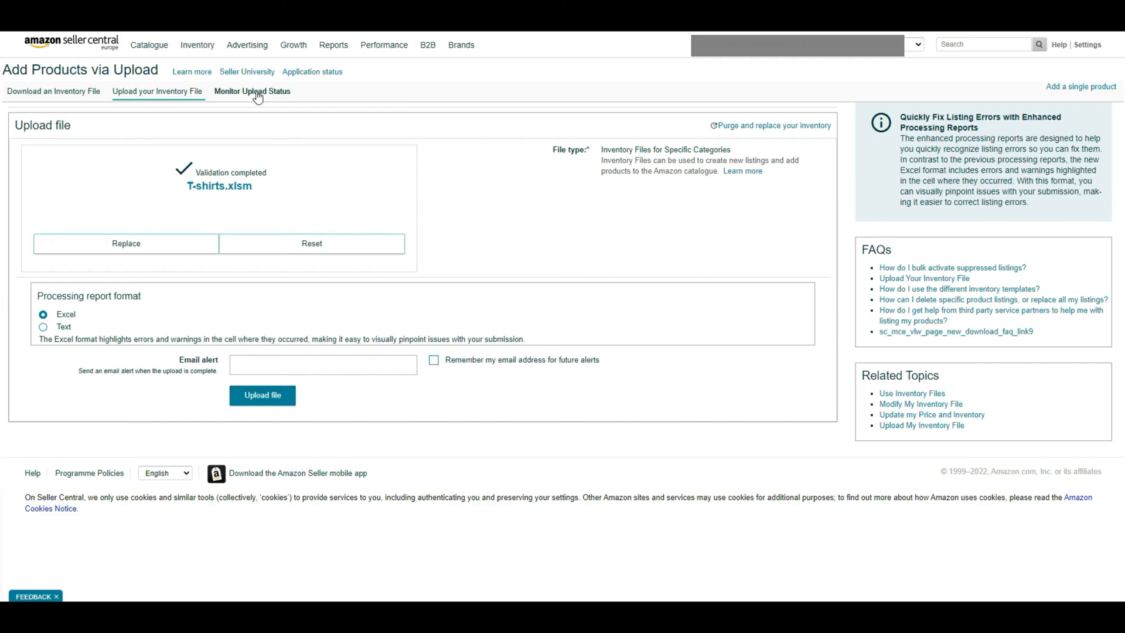
Download the processing report for the latest inventory upload from the upload status page
click(252, 92)
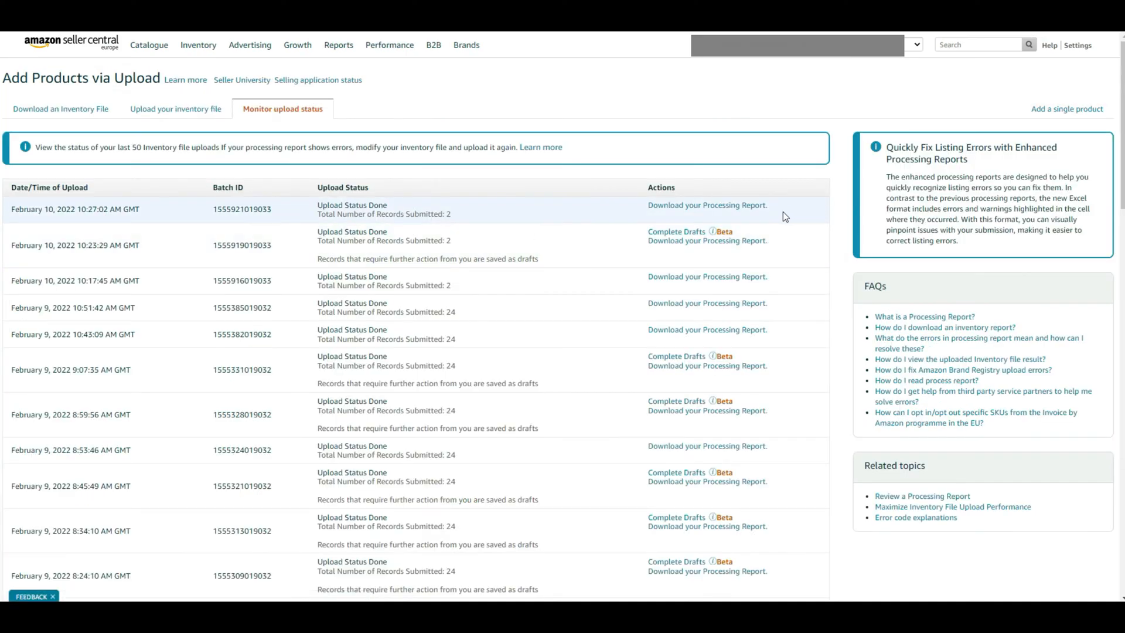
click(706, 205)
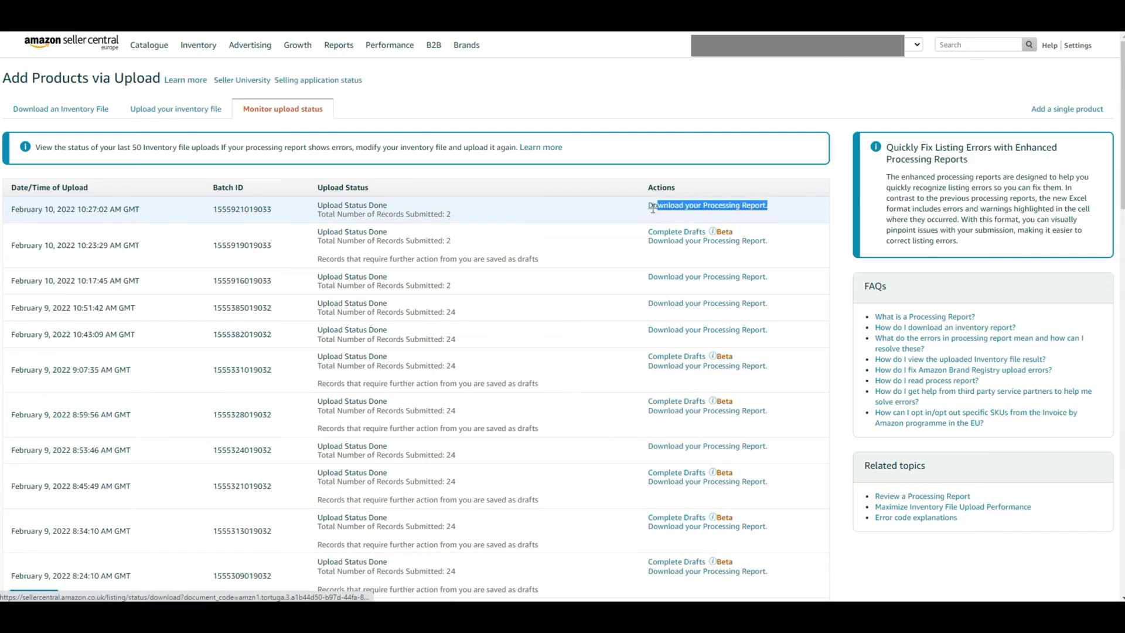
mouse_move(513, 219)
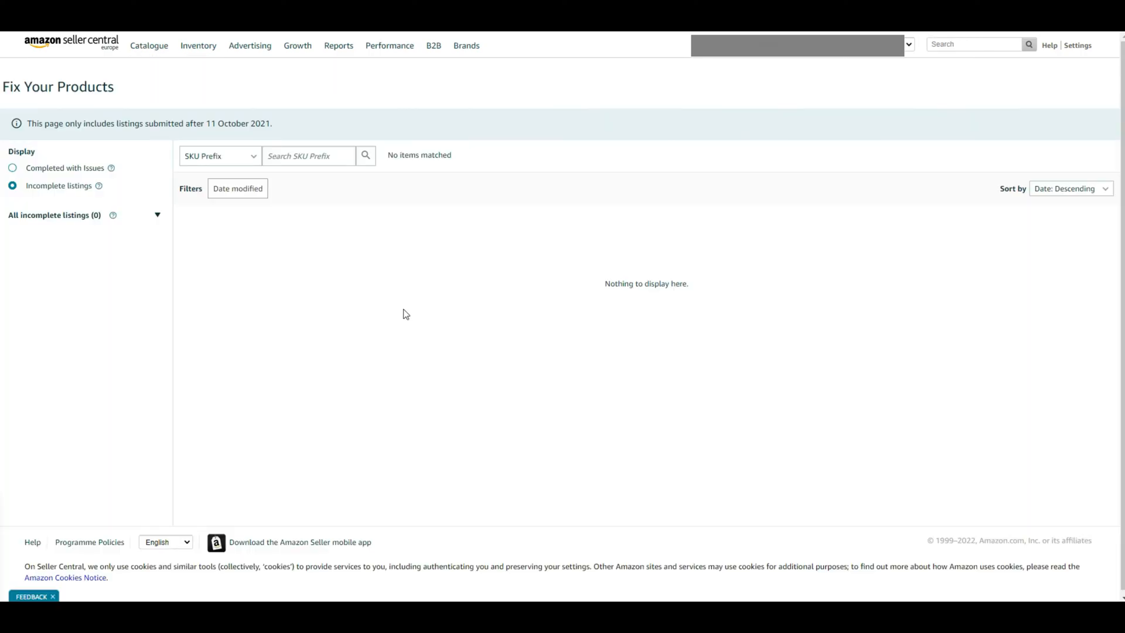
Return via the Inventory menu to Add Products via Upload's Monitor upload status list
click(198, 46)
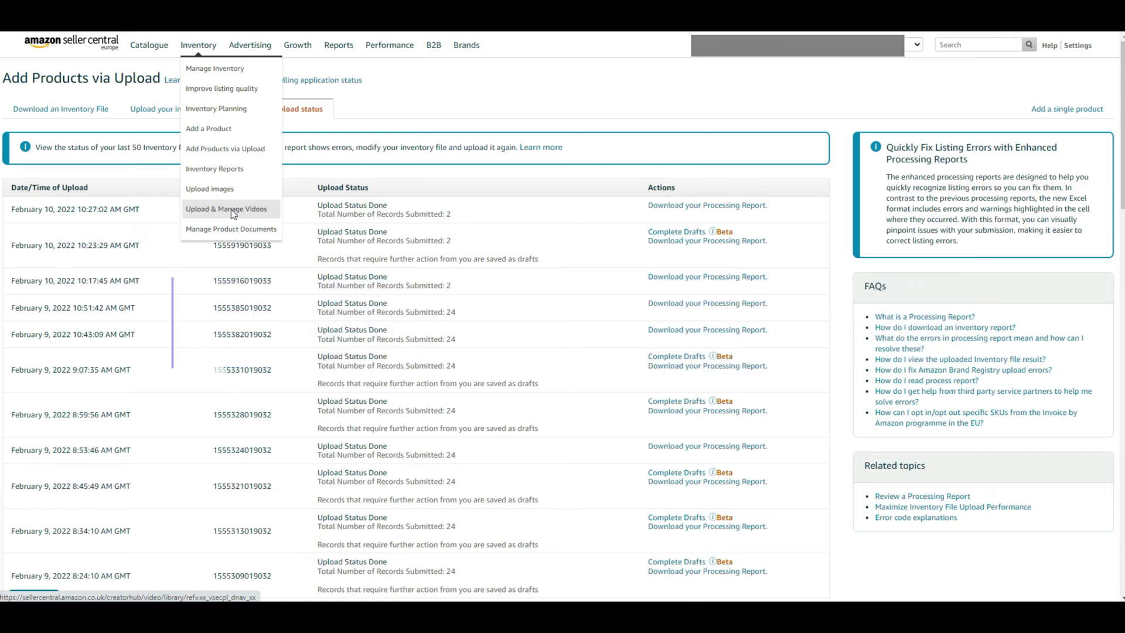
click(226, 209)
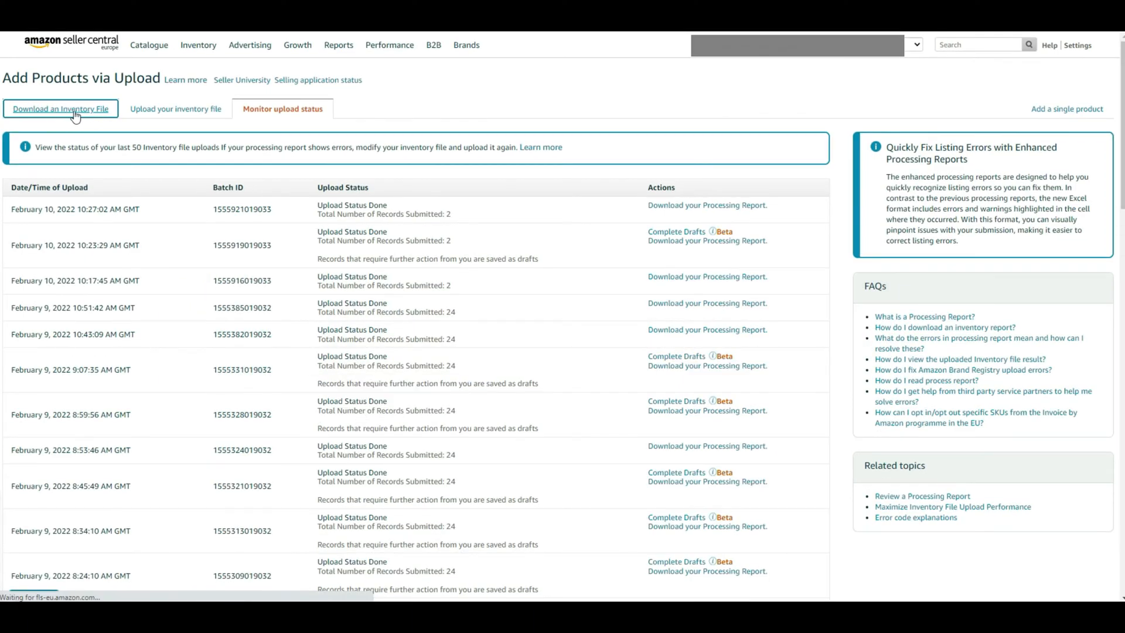
Download the Inventory Loader file from the Inventory Files table
click(60, 108)
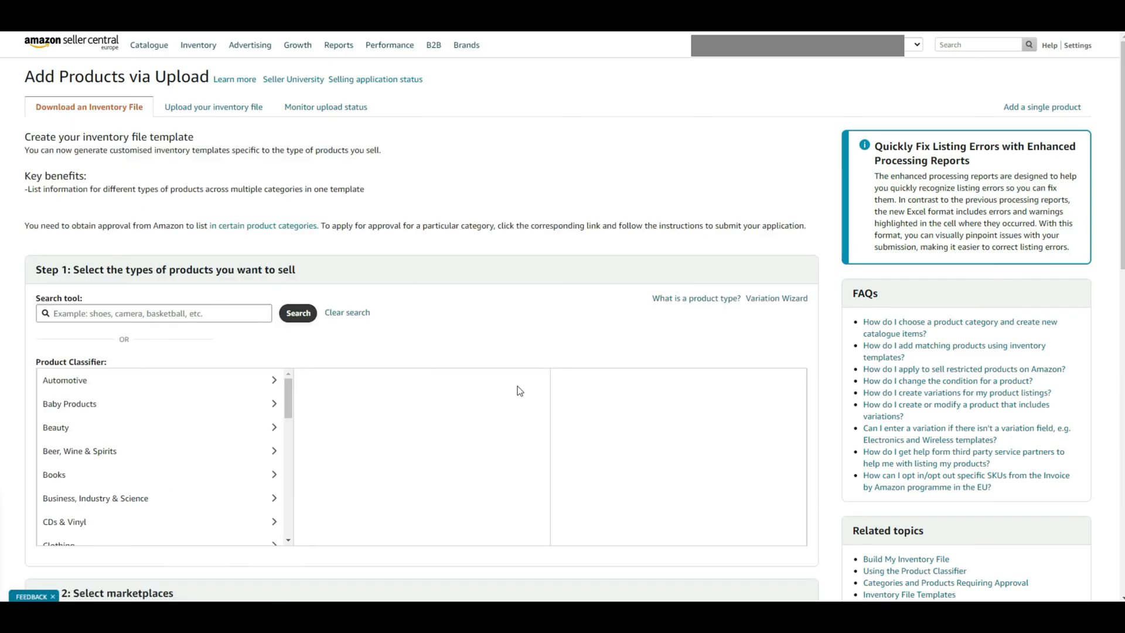
scroll(down, 3)
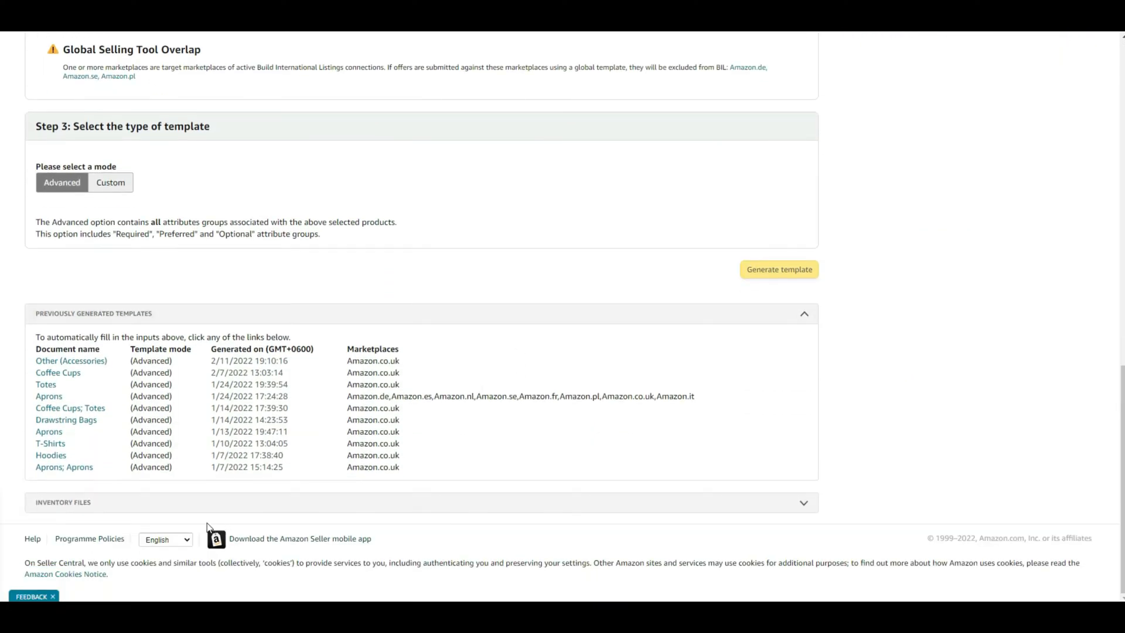
scroll(down, 3)
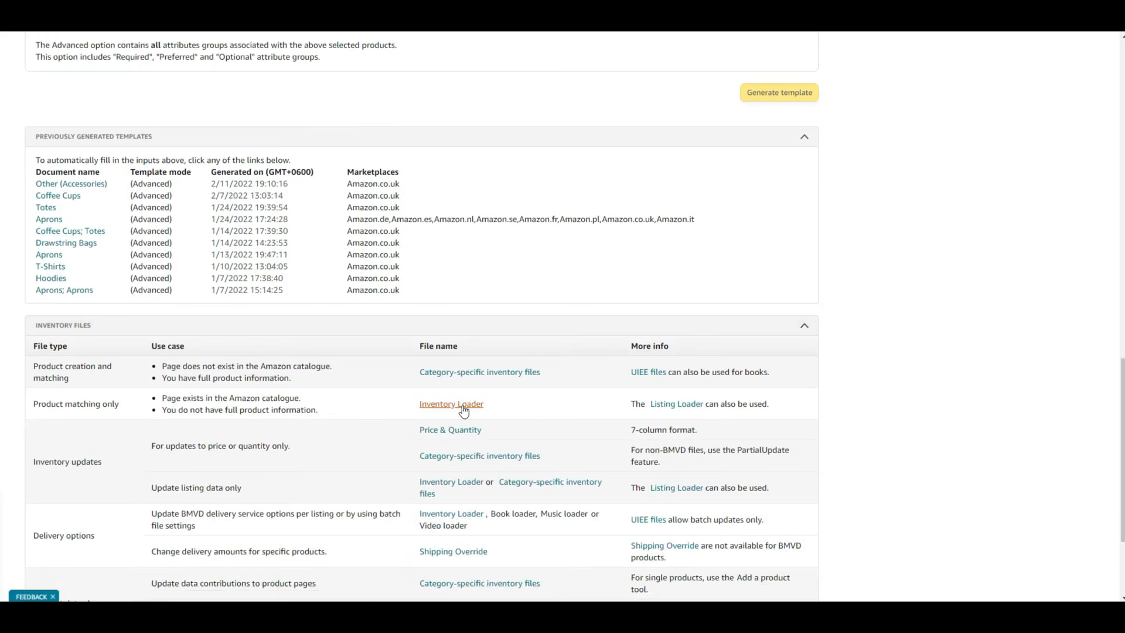
click(451, 403)
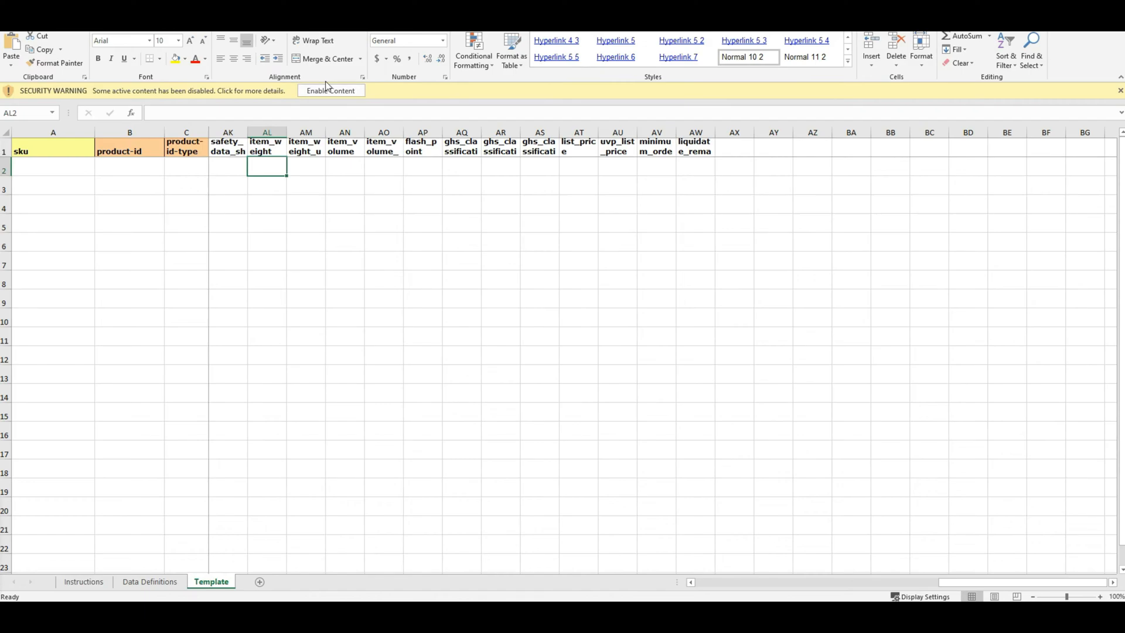
Enable the template's content and review its price and quantity column headers
click(329, 90)
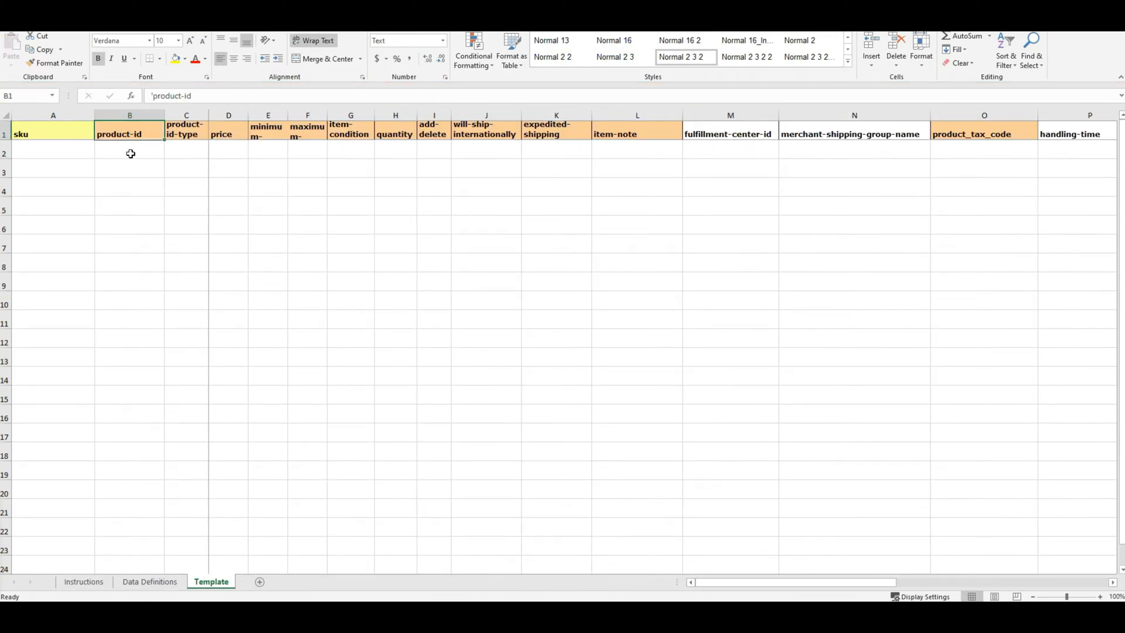
click(229, 133)
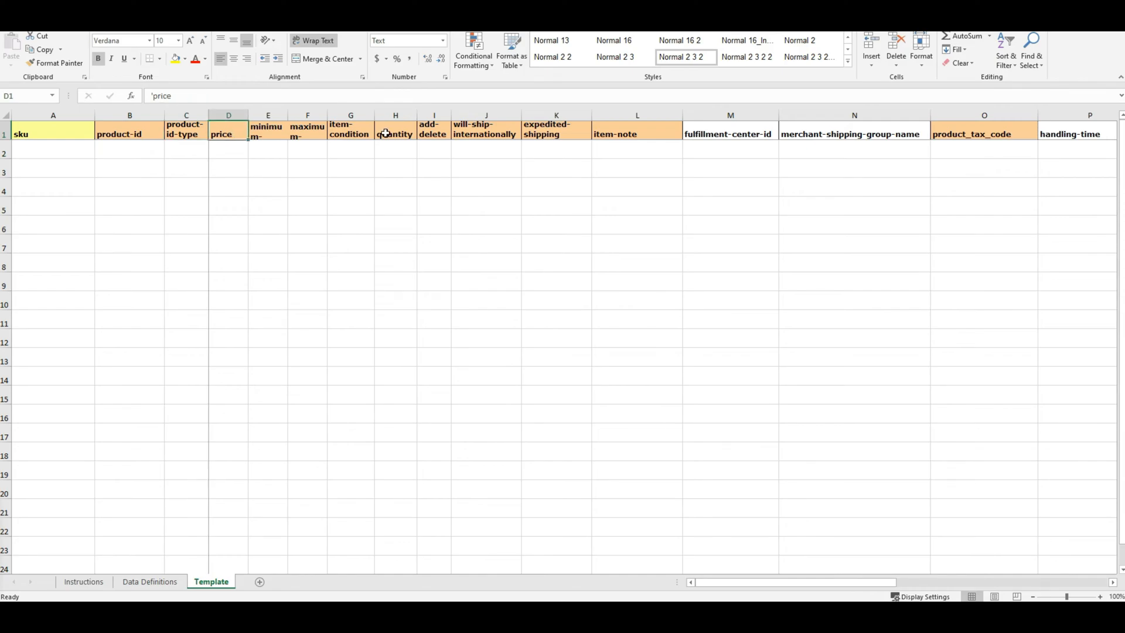
click(395, 134)
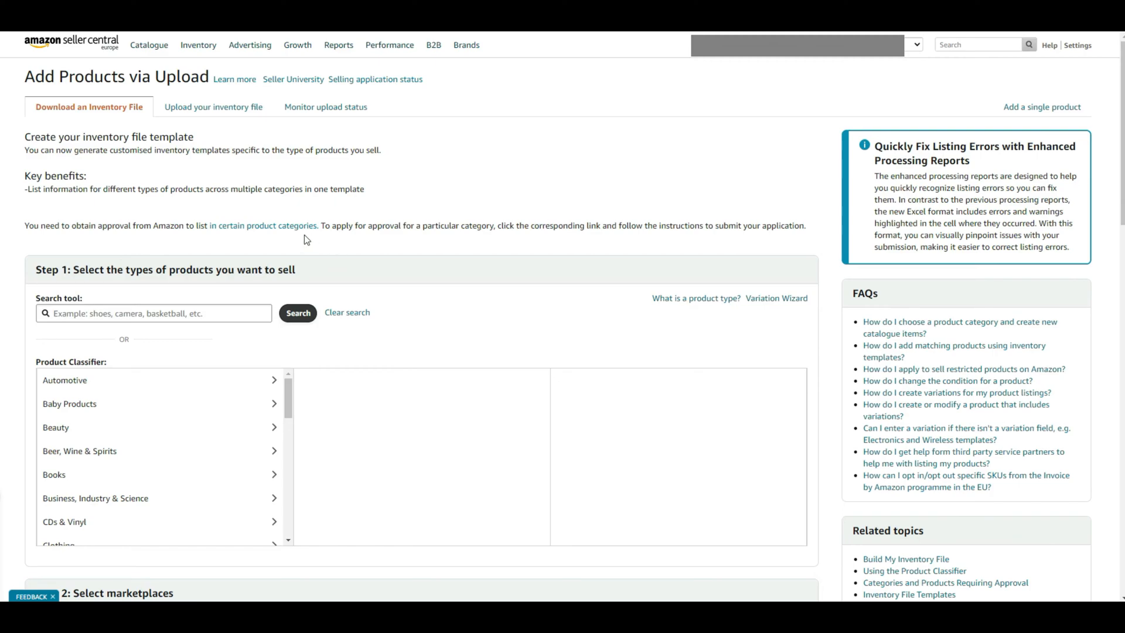
Search the catalogue for ASIN B08Y4M4B6K and choose to sell the Accountant Mugs coffee mug
click(198, 44)
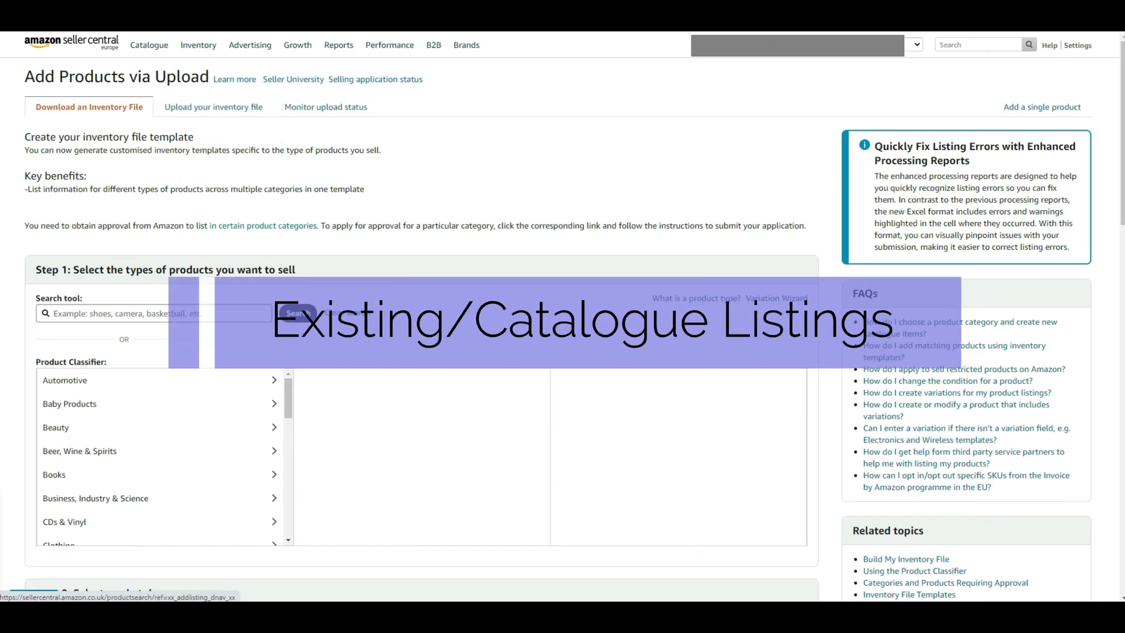
click(198, 44)
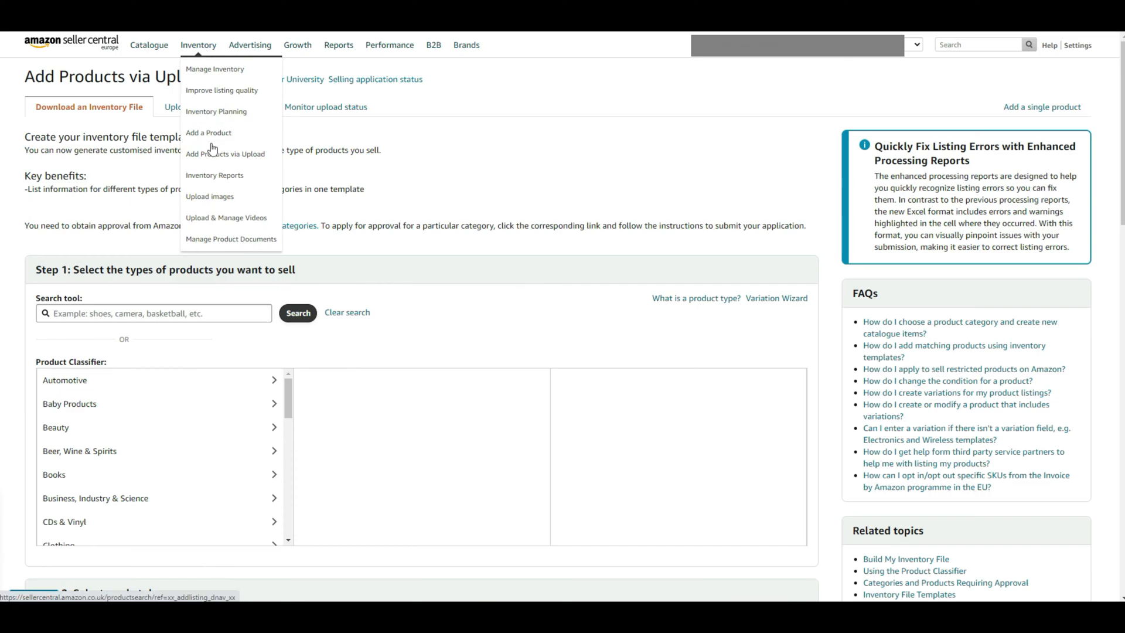
click(209, 132)
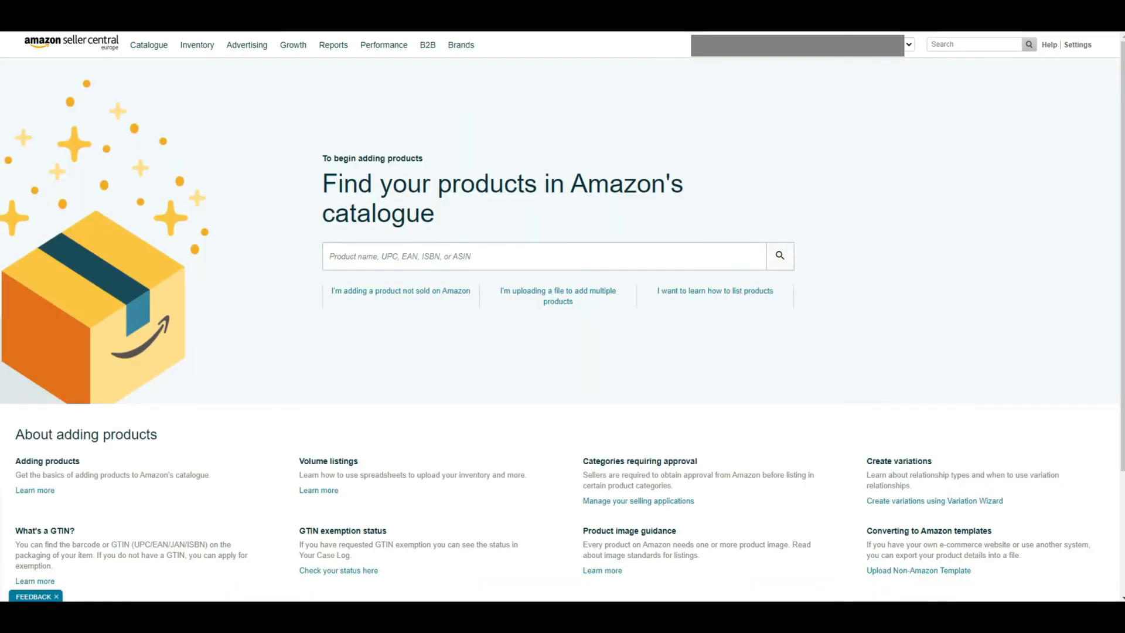
click(543, 257)
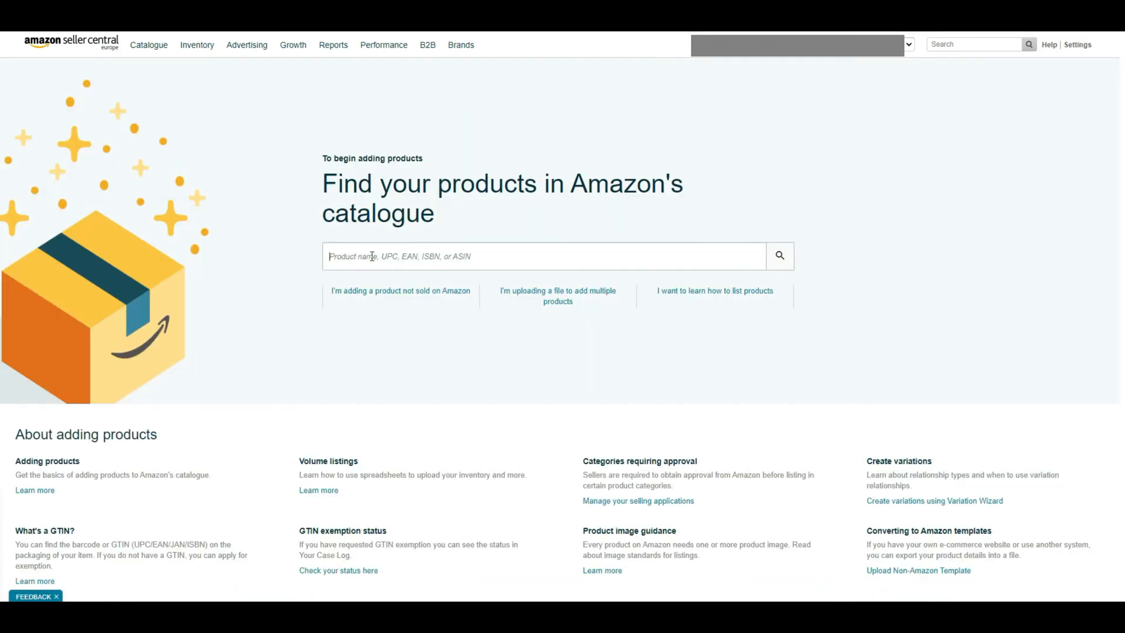
text(B08Y4M4B6K)
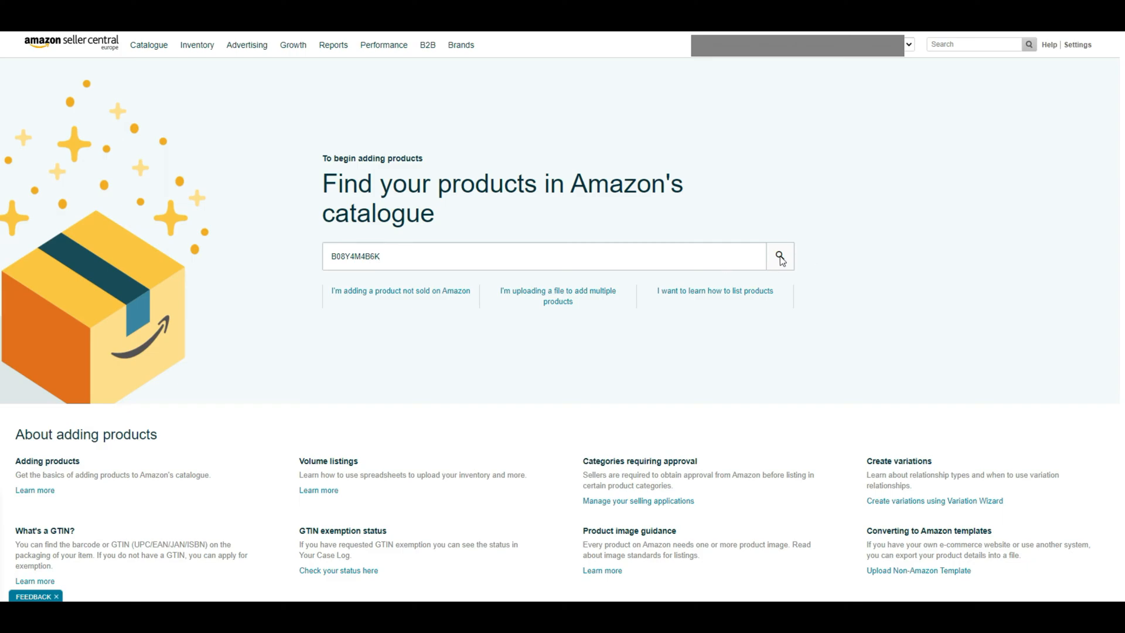
click(780, 257)
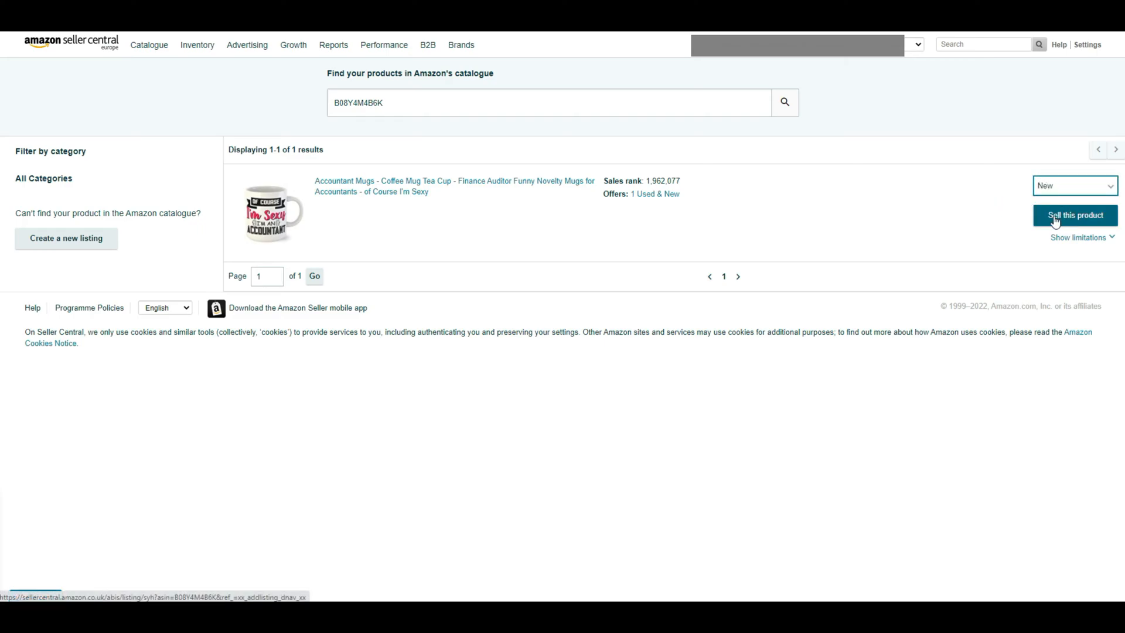
click(1074, 216)
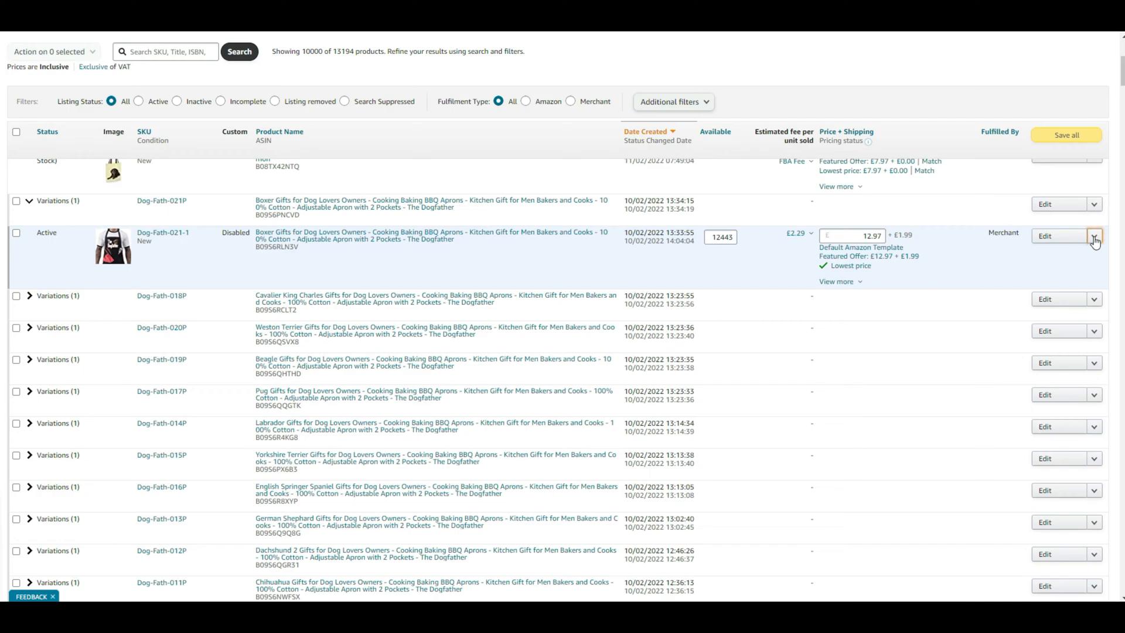
Convert the Dog-Fath-021-1 apron listing to Fulfilled by Amazon and read the FBA guide
click(1094, 236)
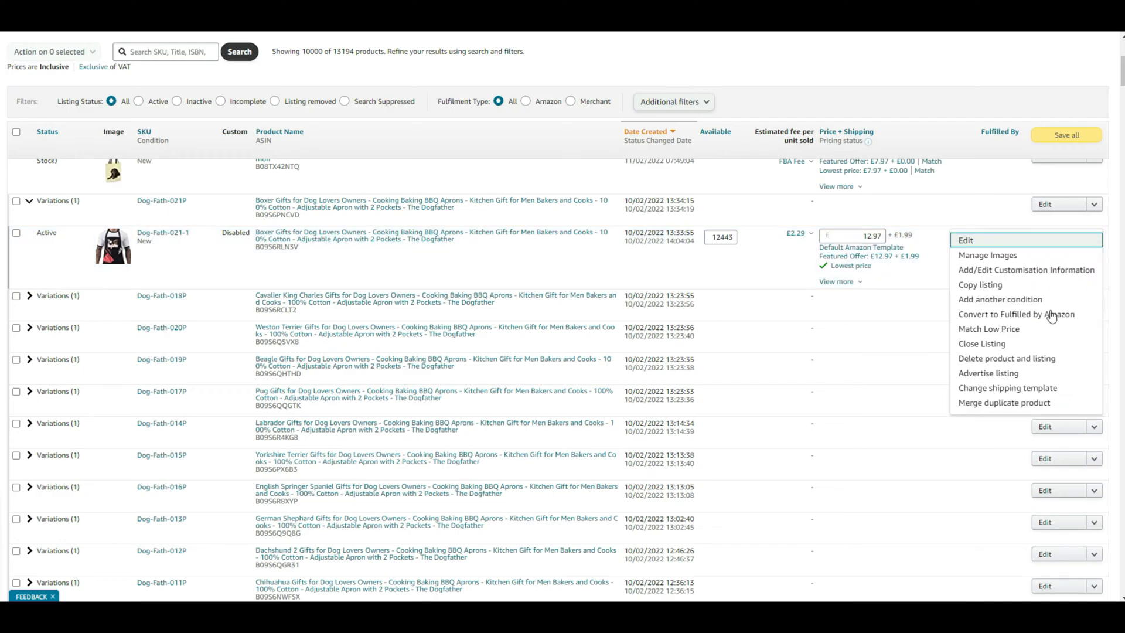
mouse_move(1017, 314)
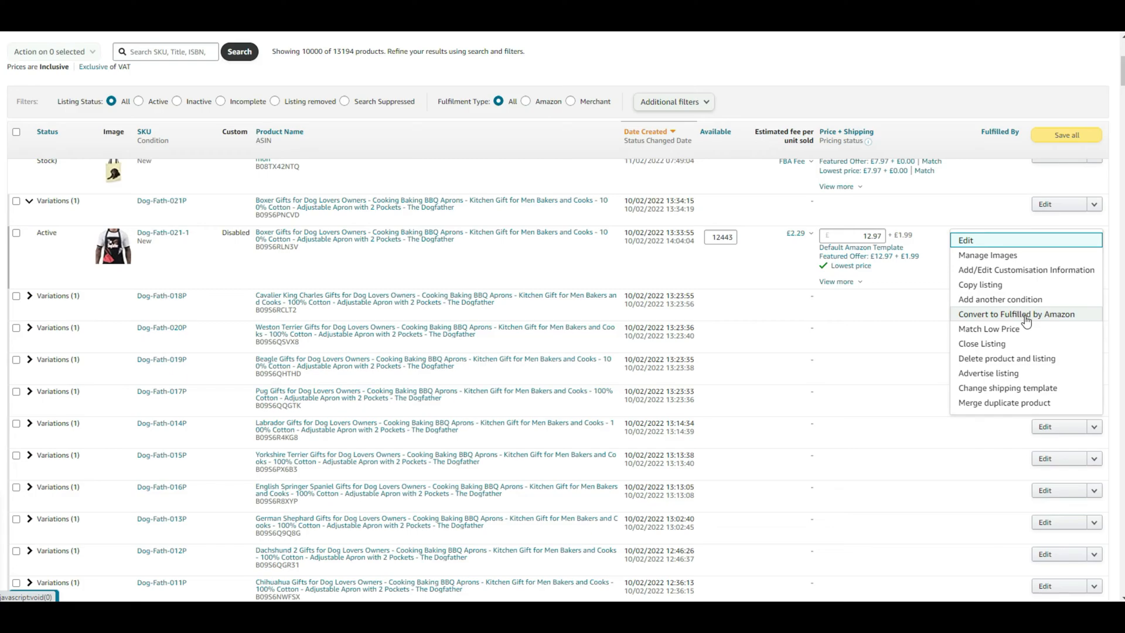
click(1017, 314)
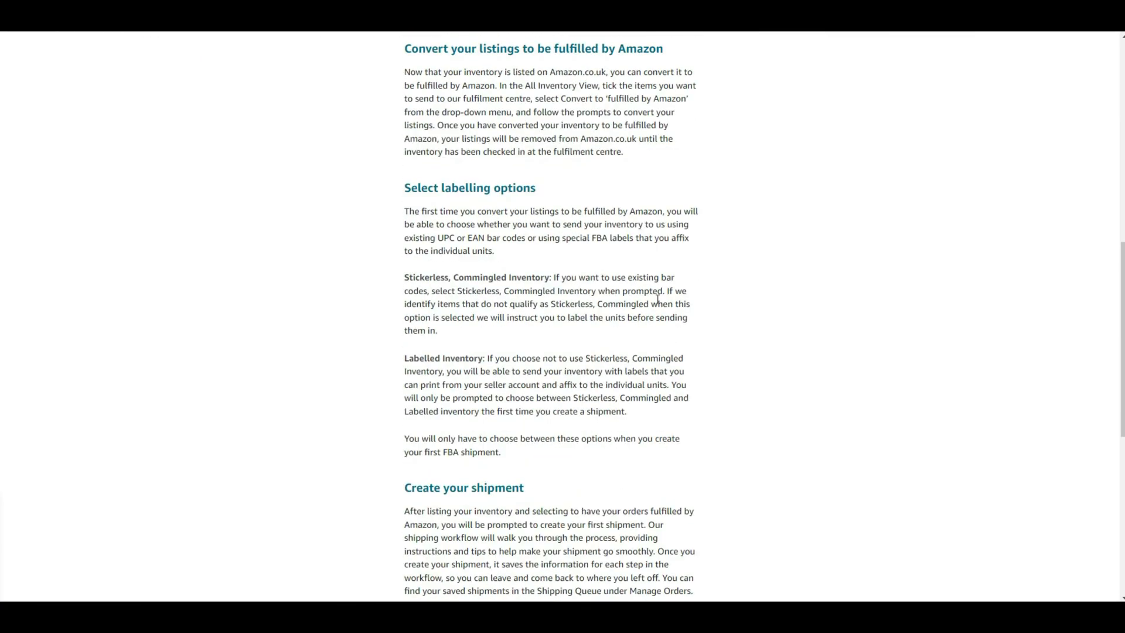
scroll(down, 3)
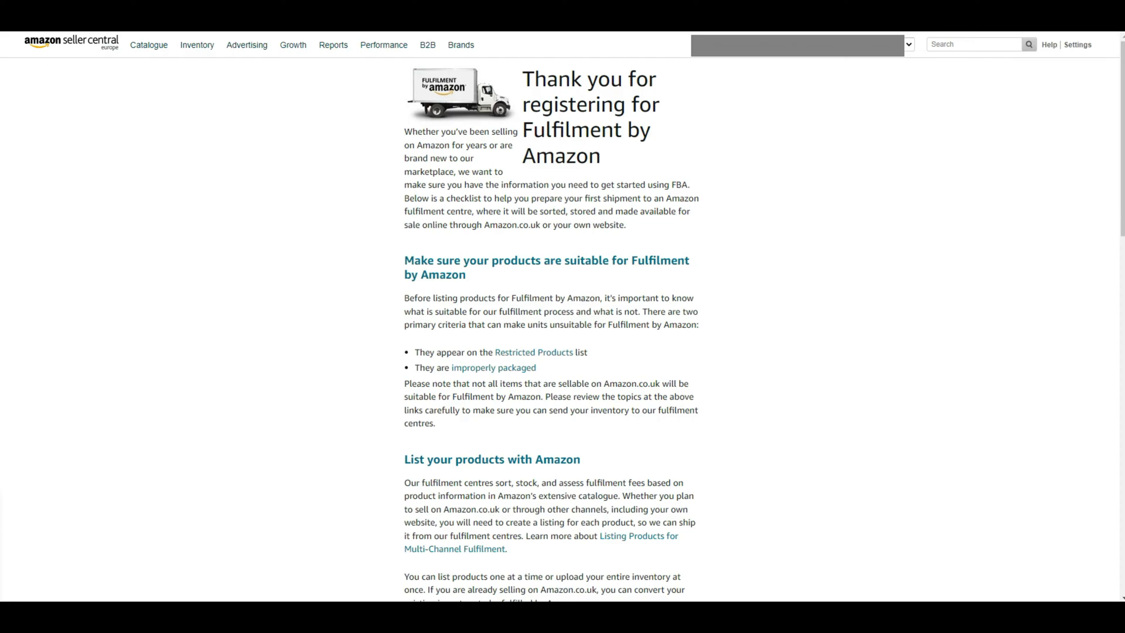
click(197, 44)
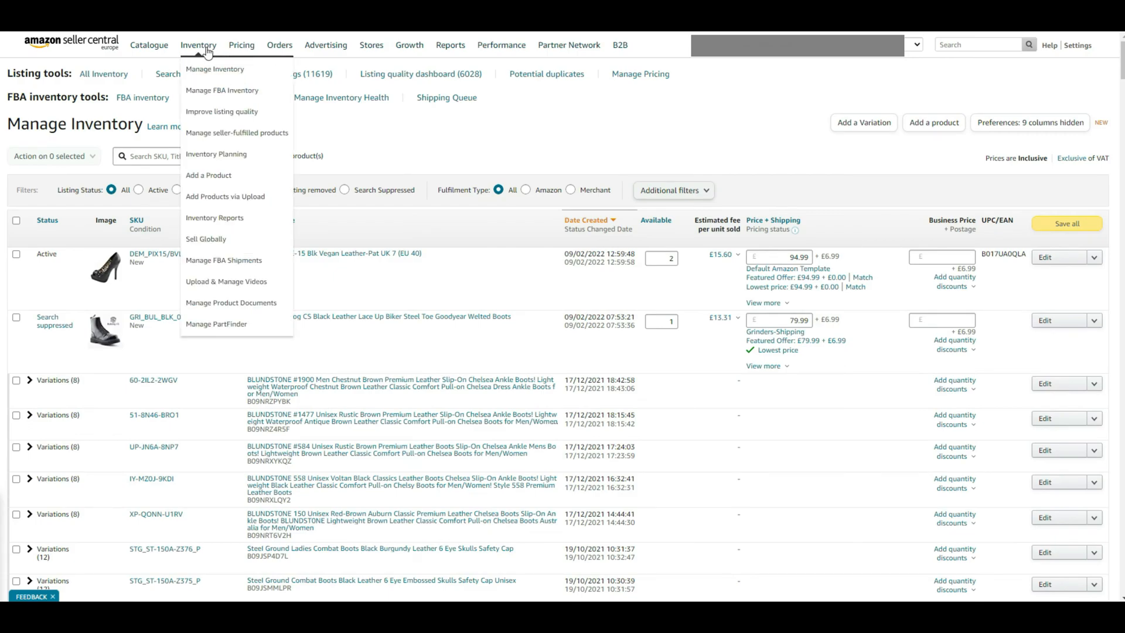
Look over the Money Off and Buy One Get One promotion forms, then return to Promotions
click(324, 44)
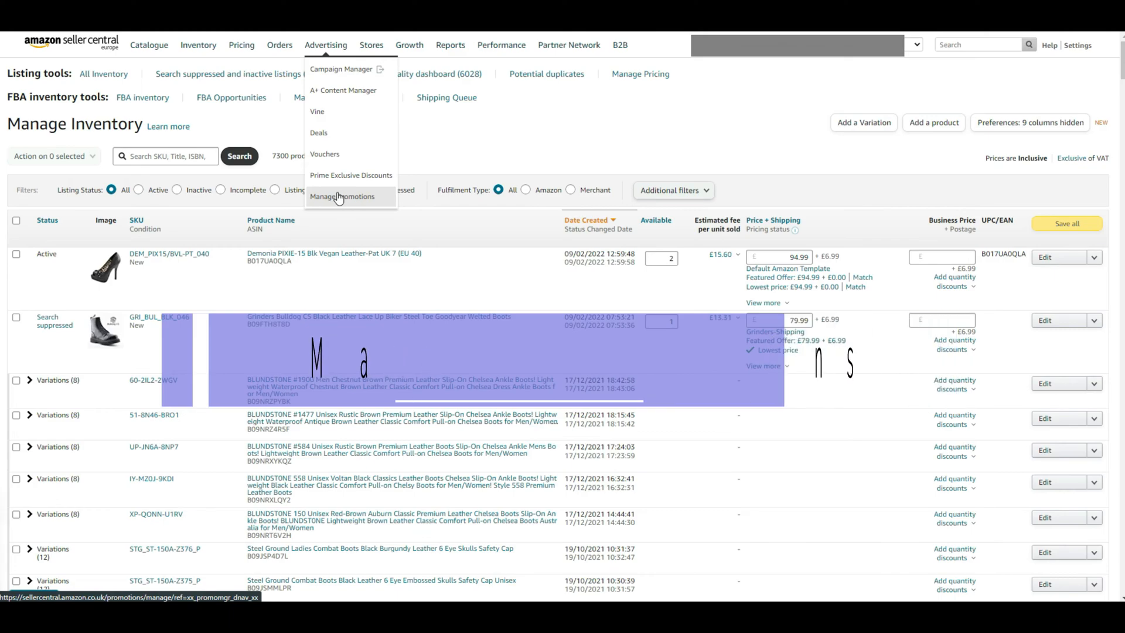
click(342, 196)
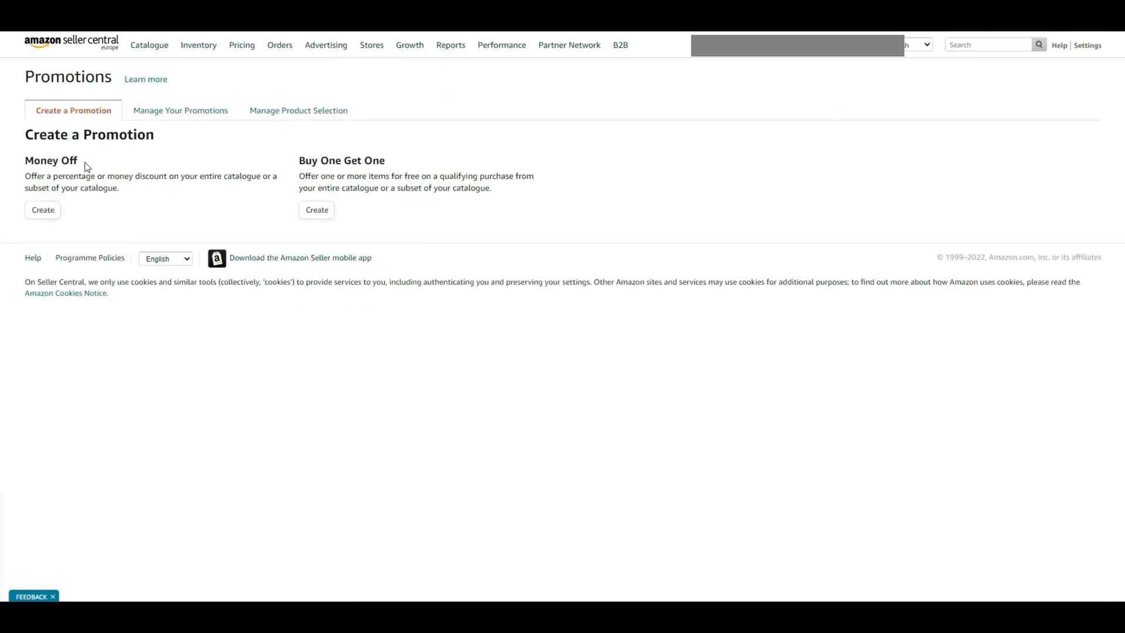
mouse_move(373, 163)
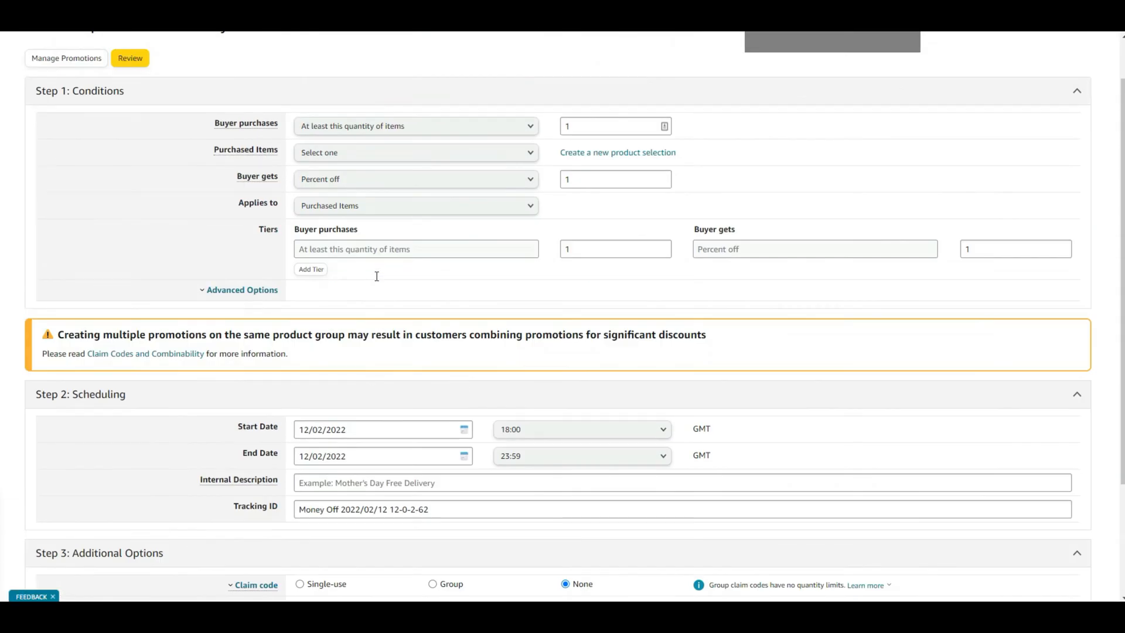
click(415, 178)
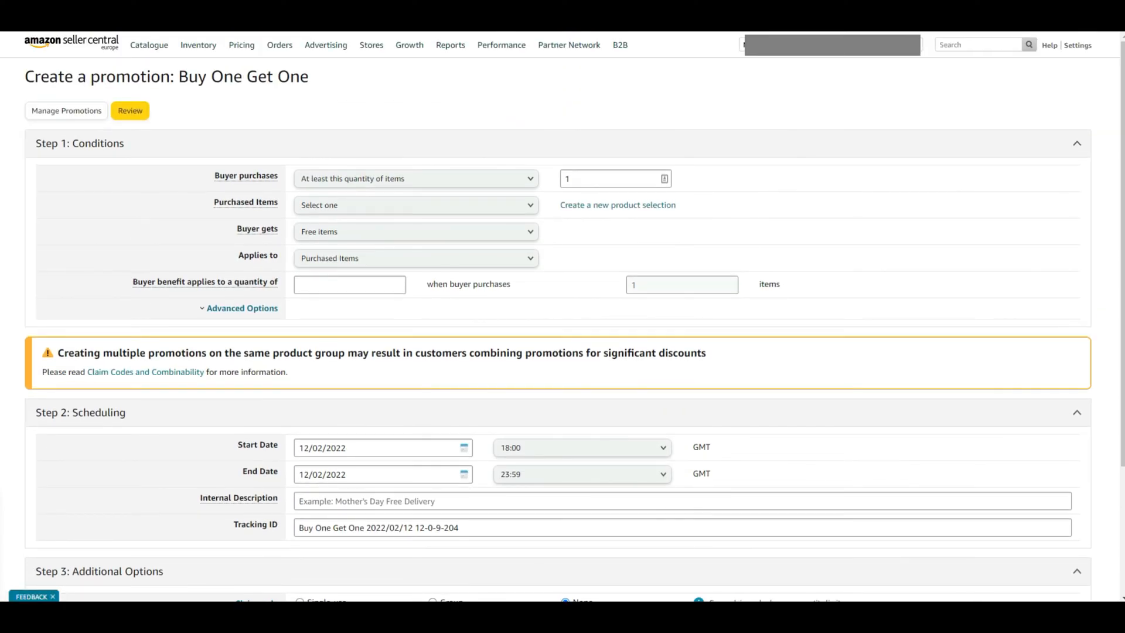
click(326, 45)
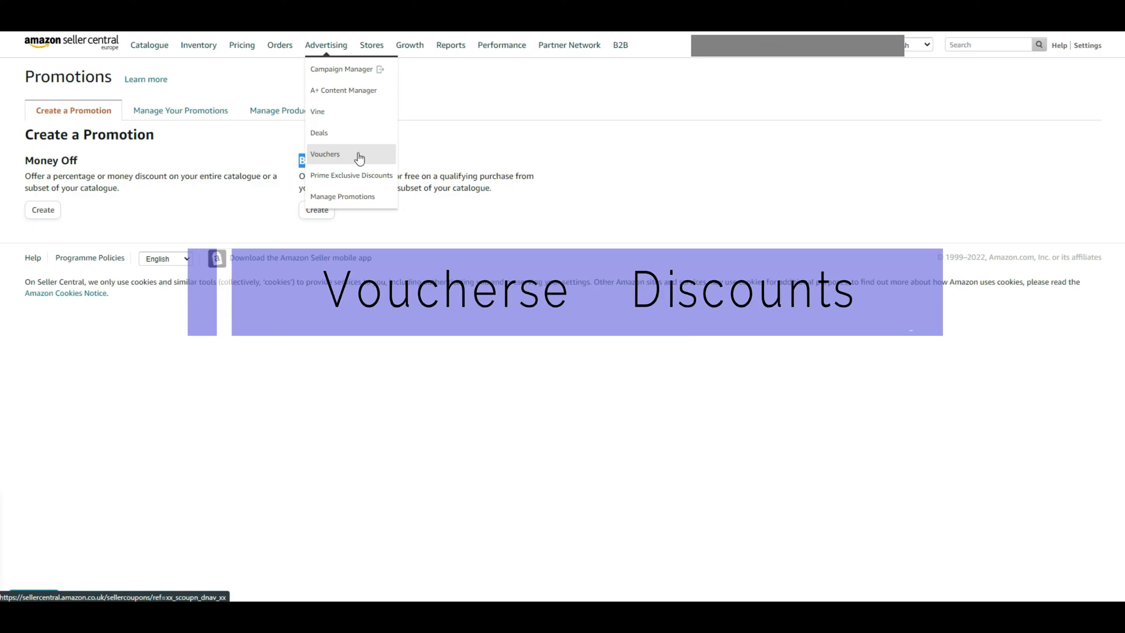
click(325, 154)
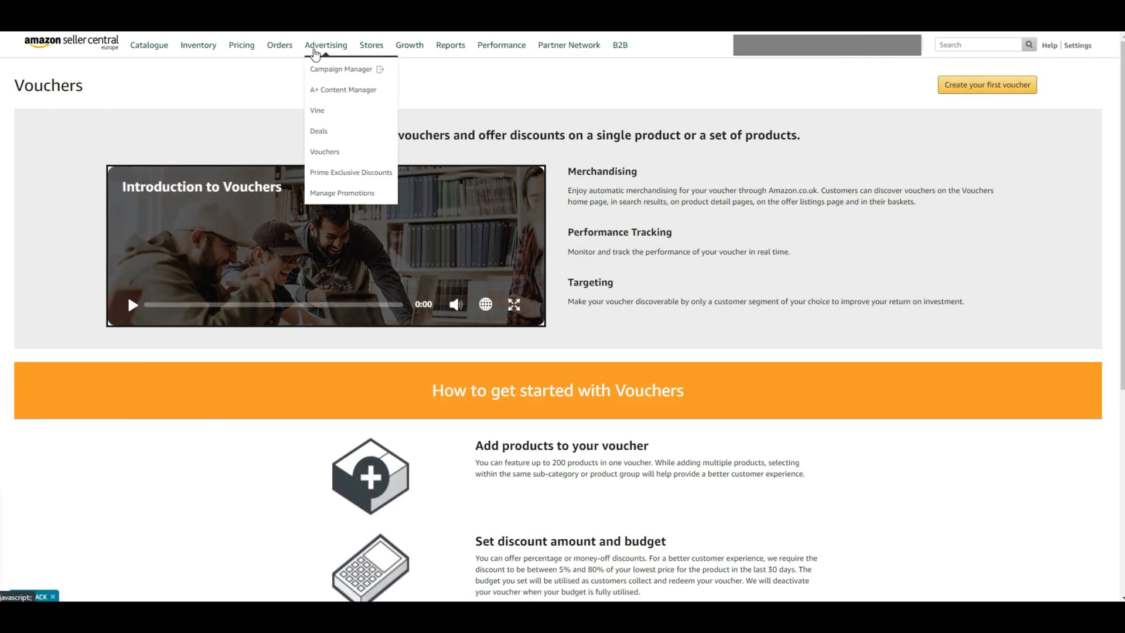
click(342, 192)
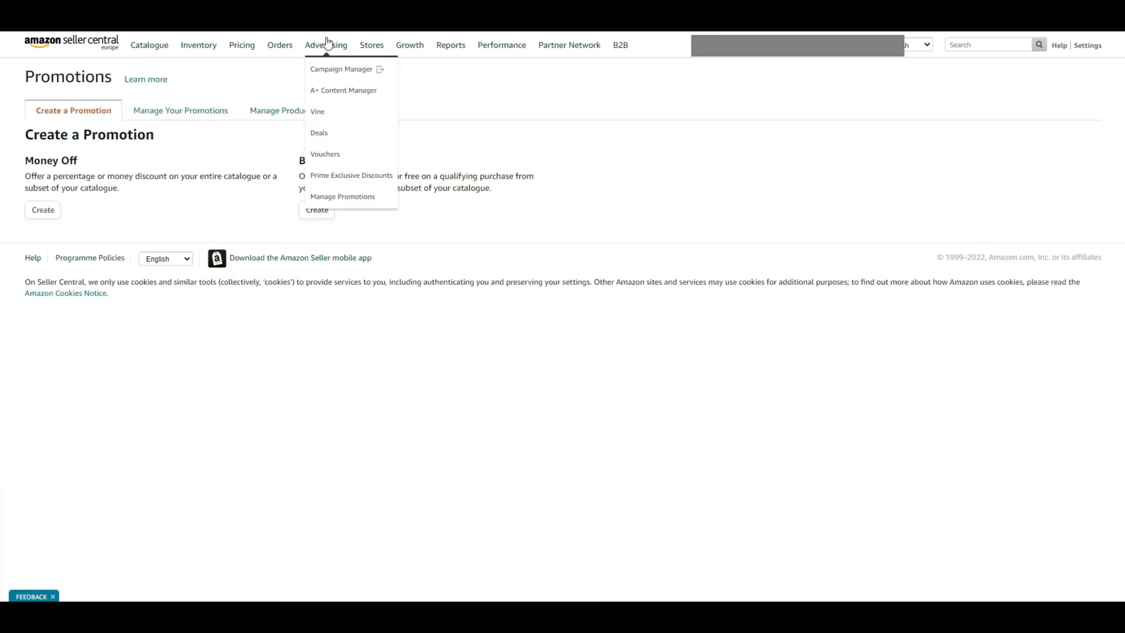
mouse_move(342, 69)
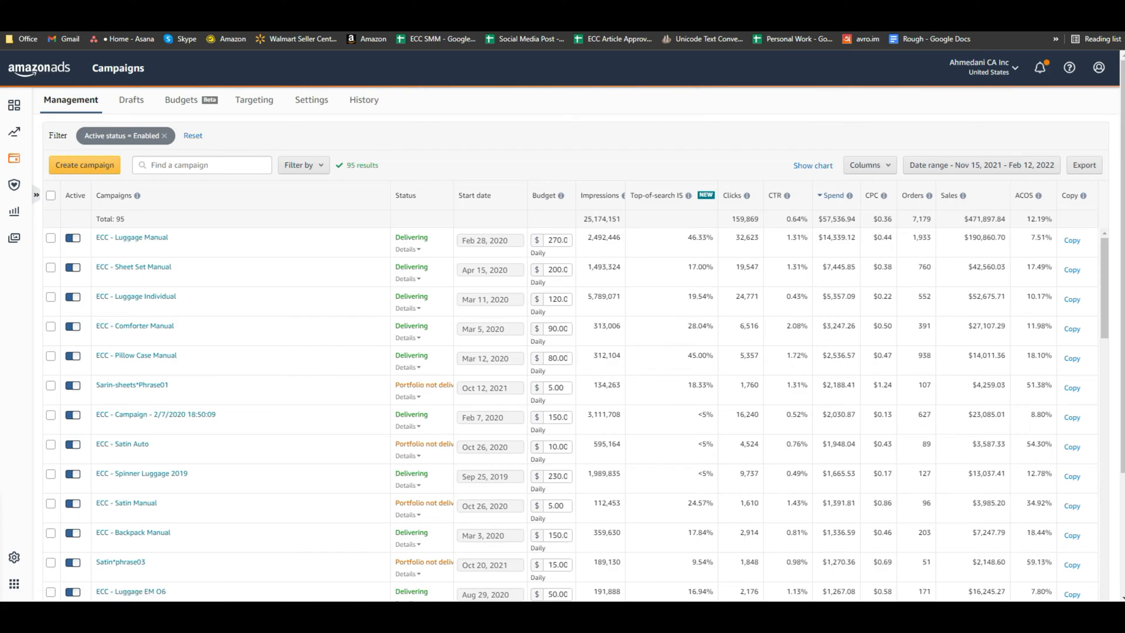
click(85, 164)
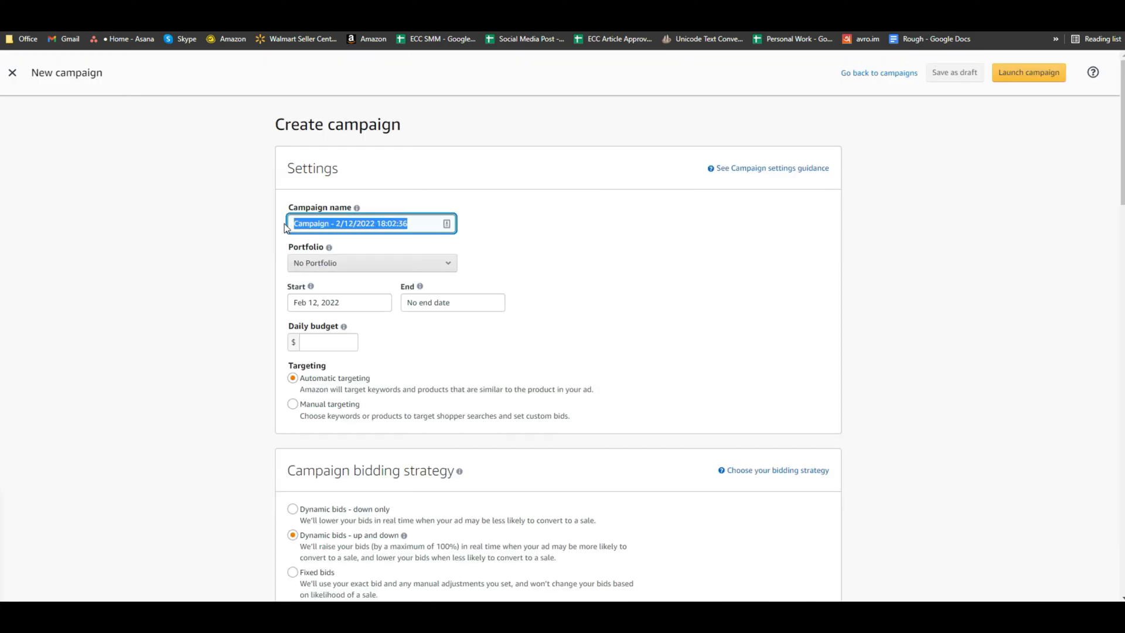
click(330, 223)
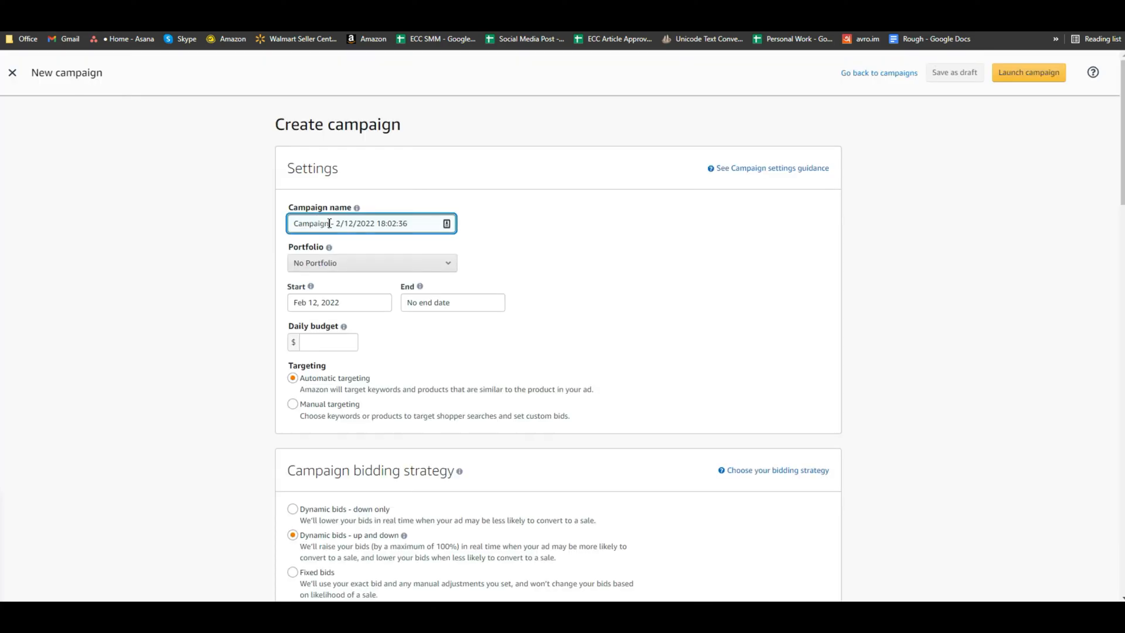
scroll(down, 3)
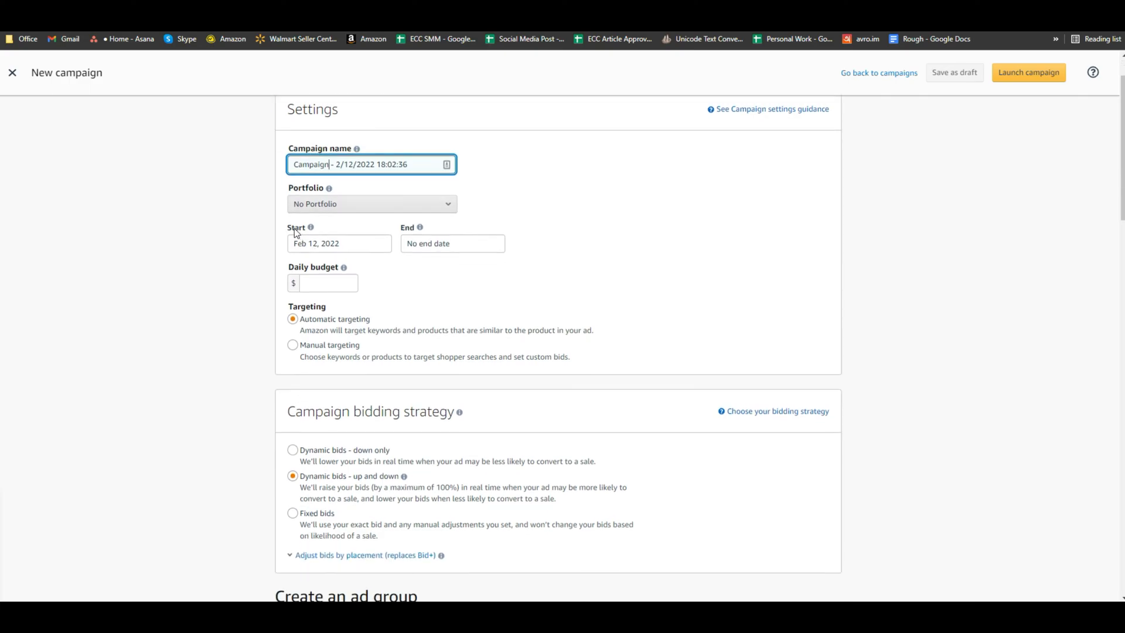
mouse_move(311, 227)
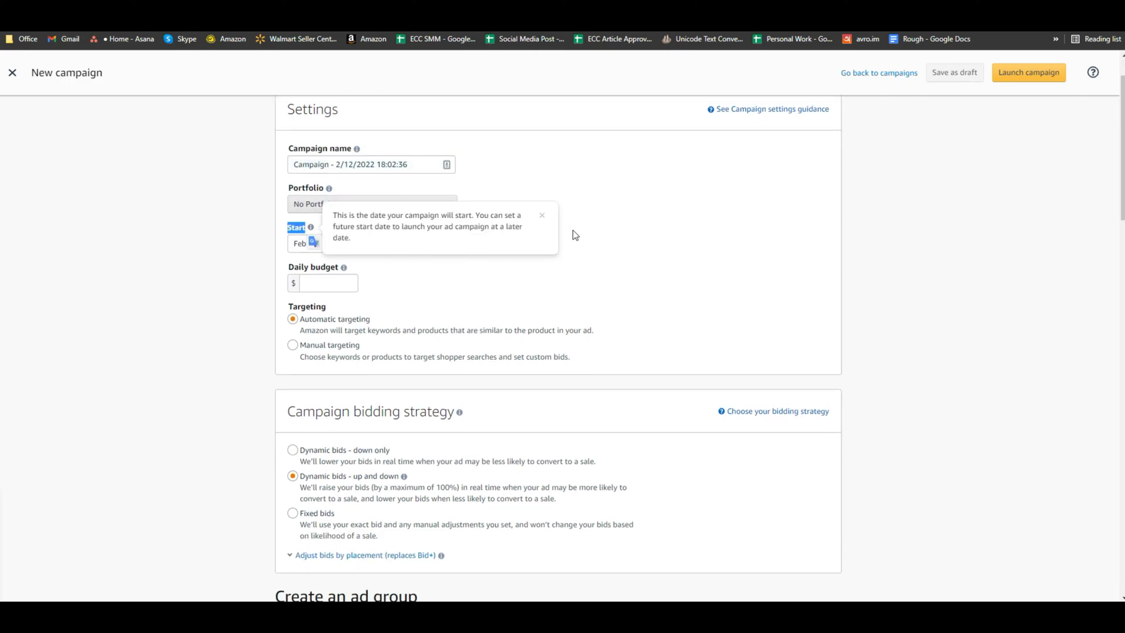
click(328, 283)
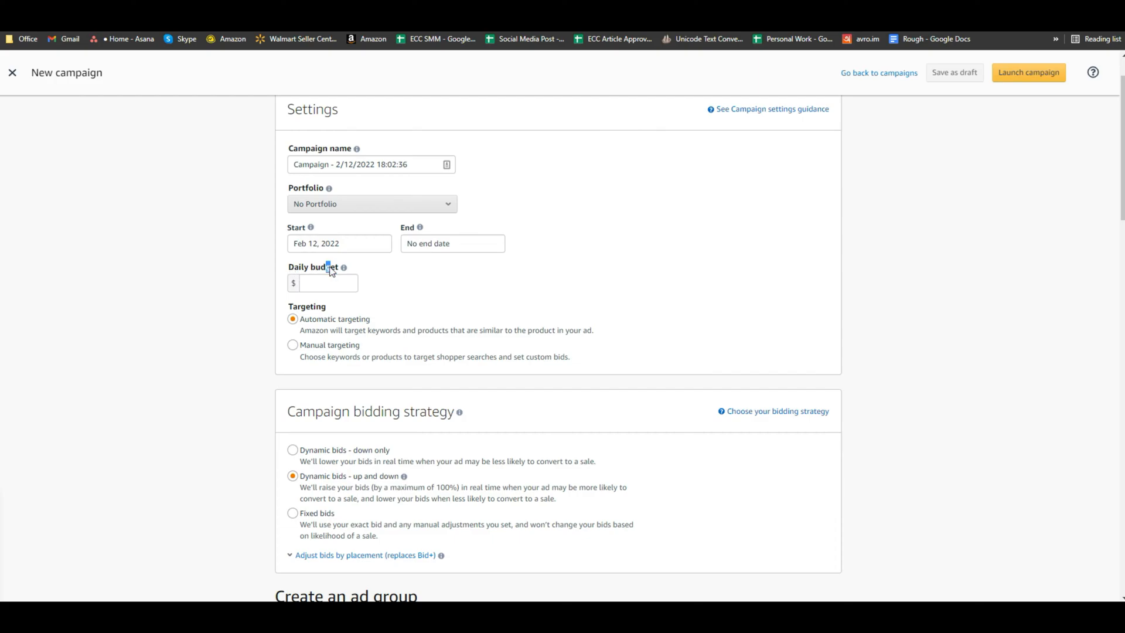
scroll(down, 3)
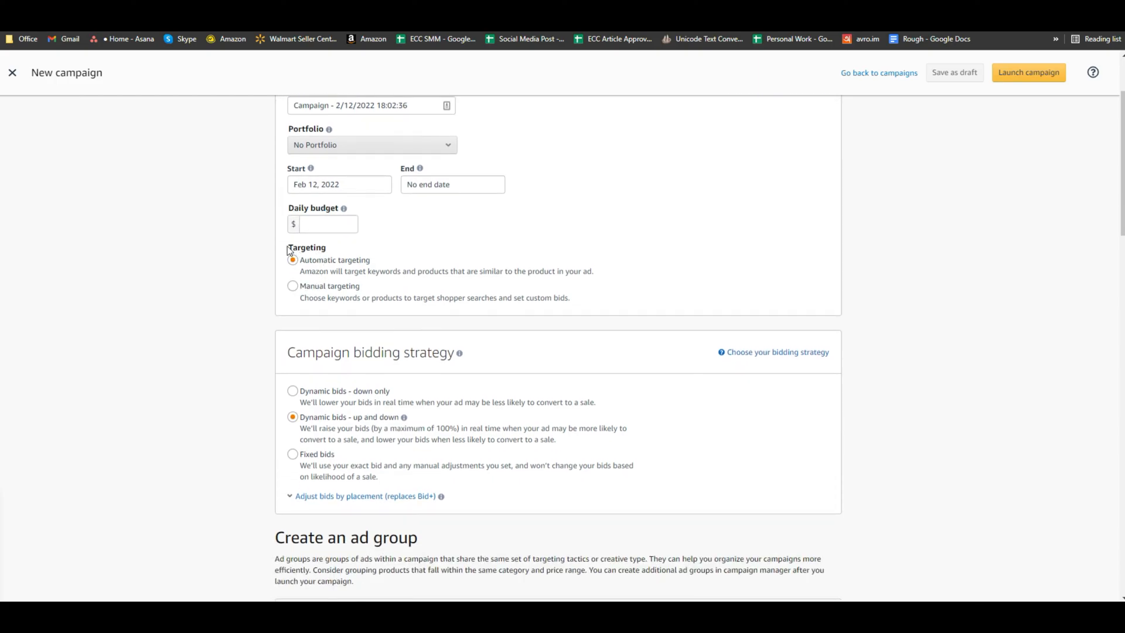
double_click(306, 247)
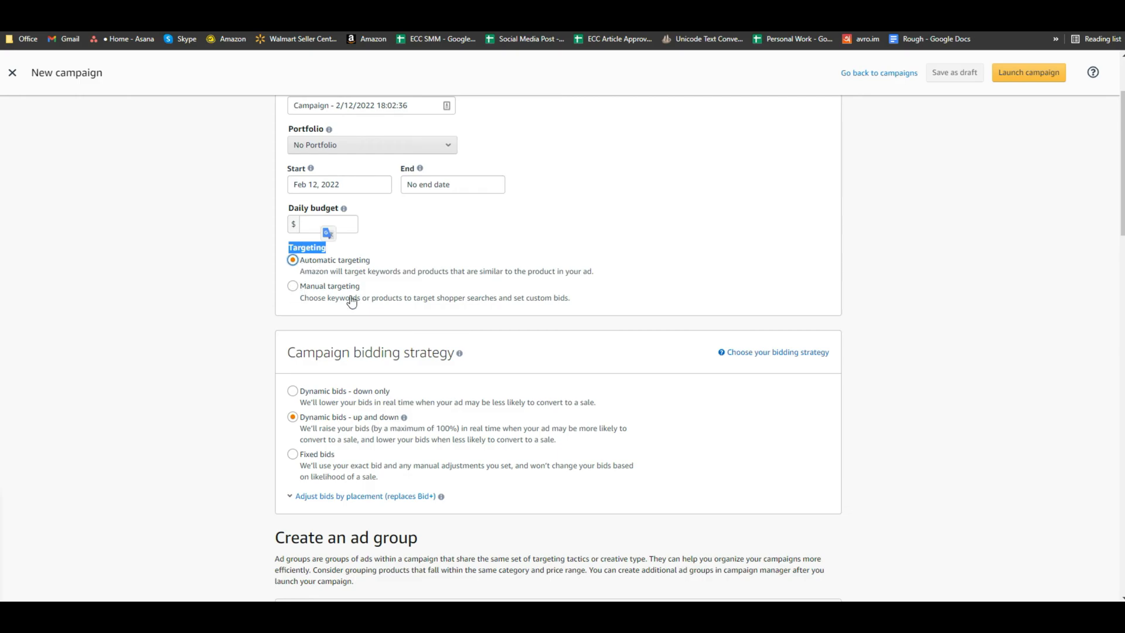
scroll(down, 3)
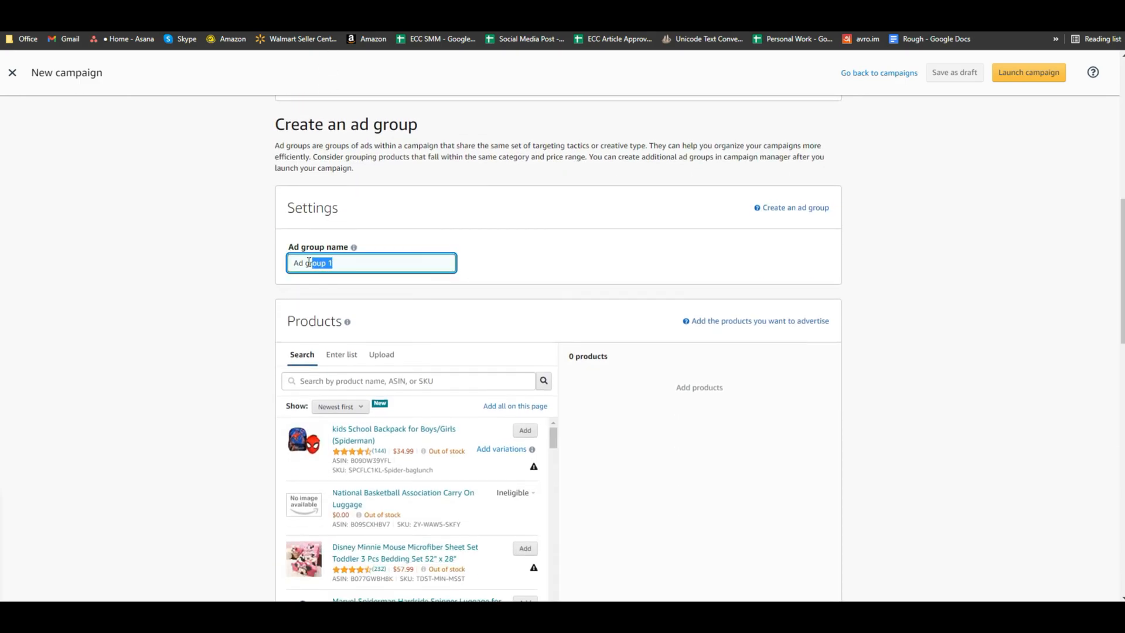
scroll(down, 3)
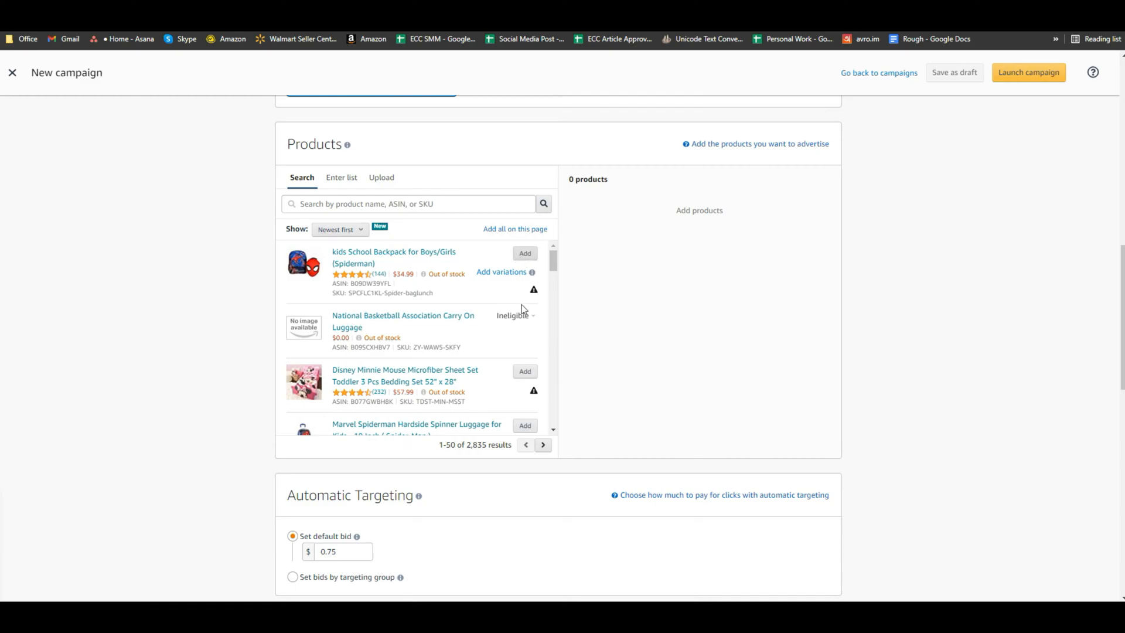
scroll(down, 3)
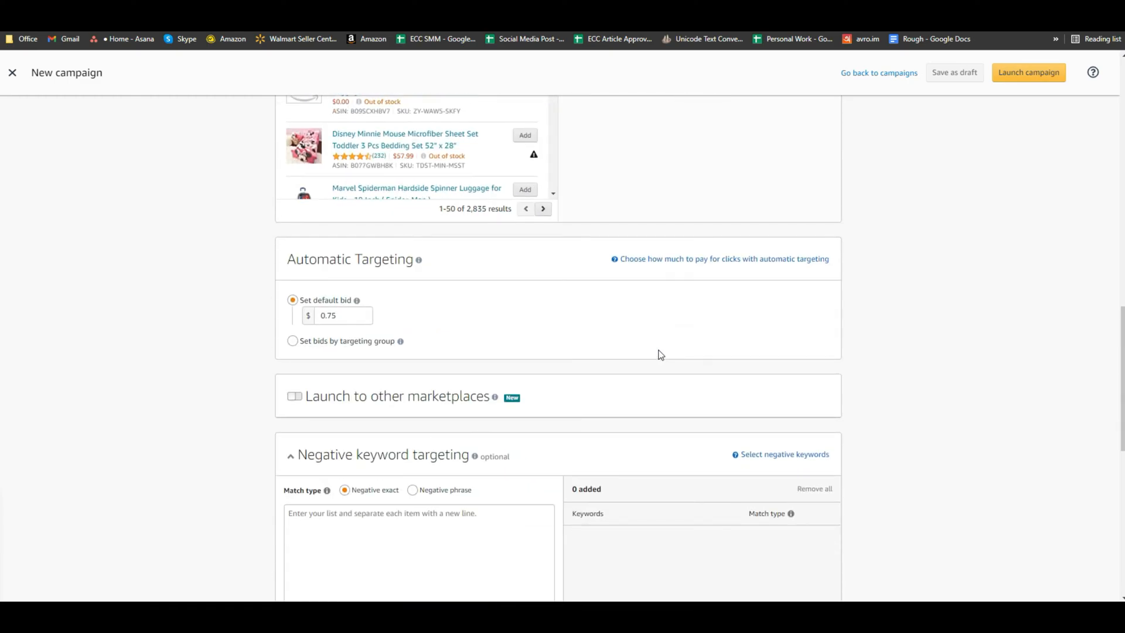
scroll(down, 3)
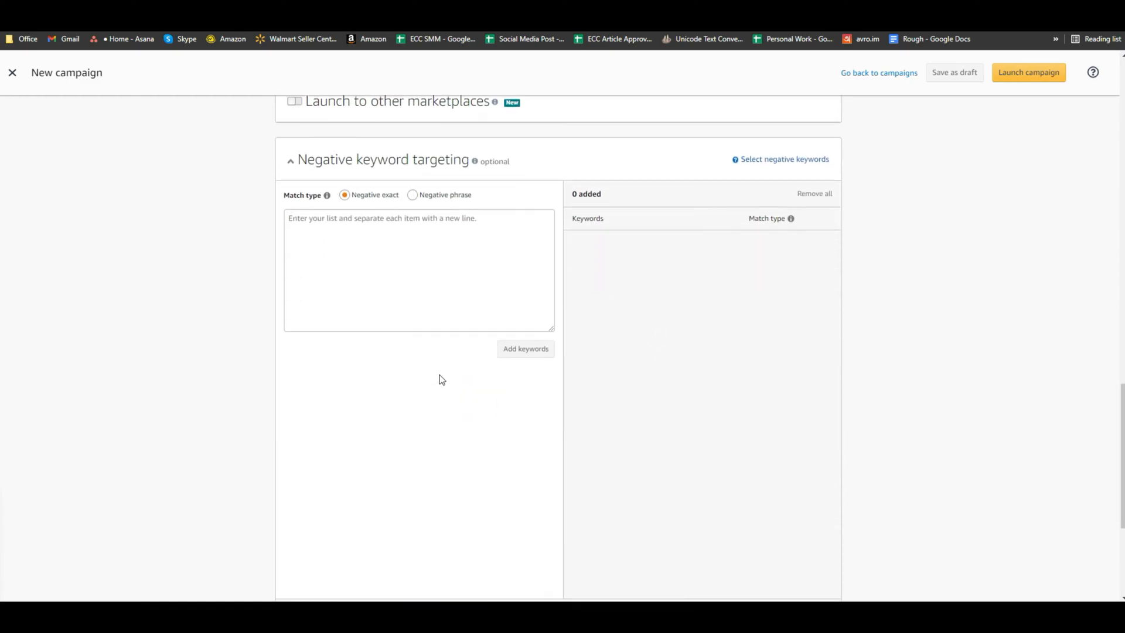
scroll(down, 3)
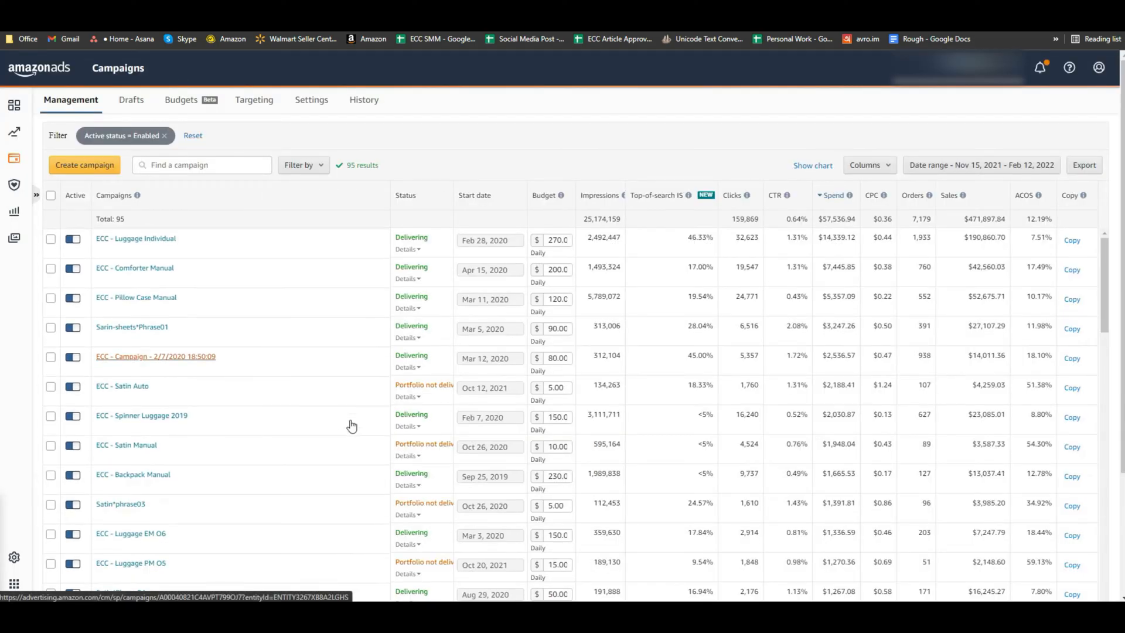
scroll(down, 3)
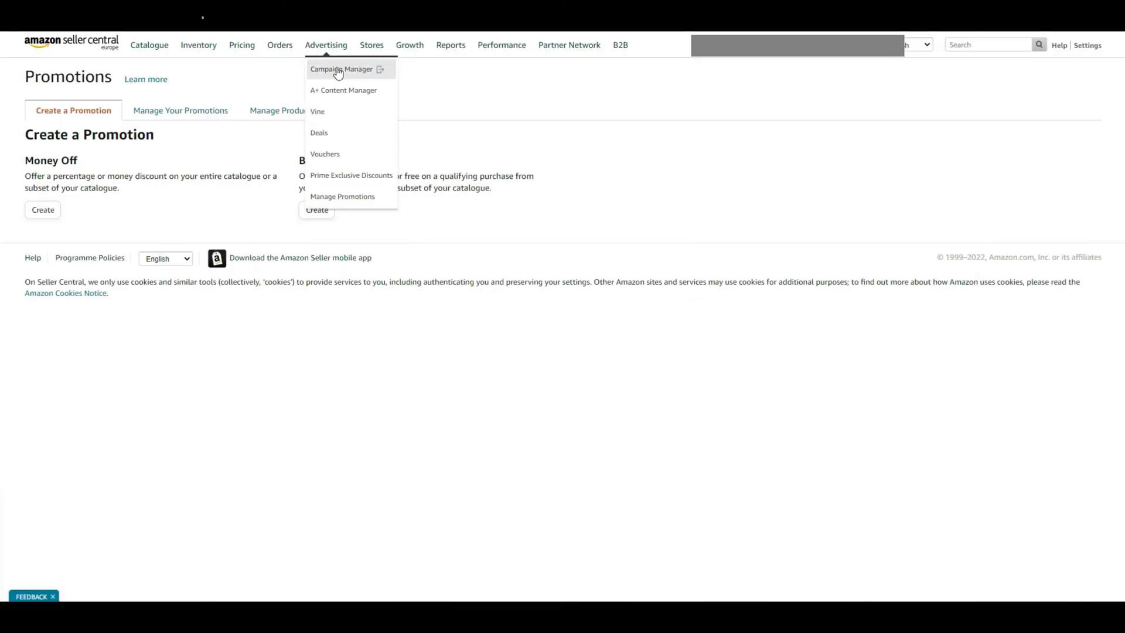
Visit Manage Stores, then Virtual Bundles, landing on the Apply for GTIN exemption form
click(343, 90)
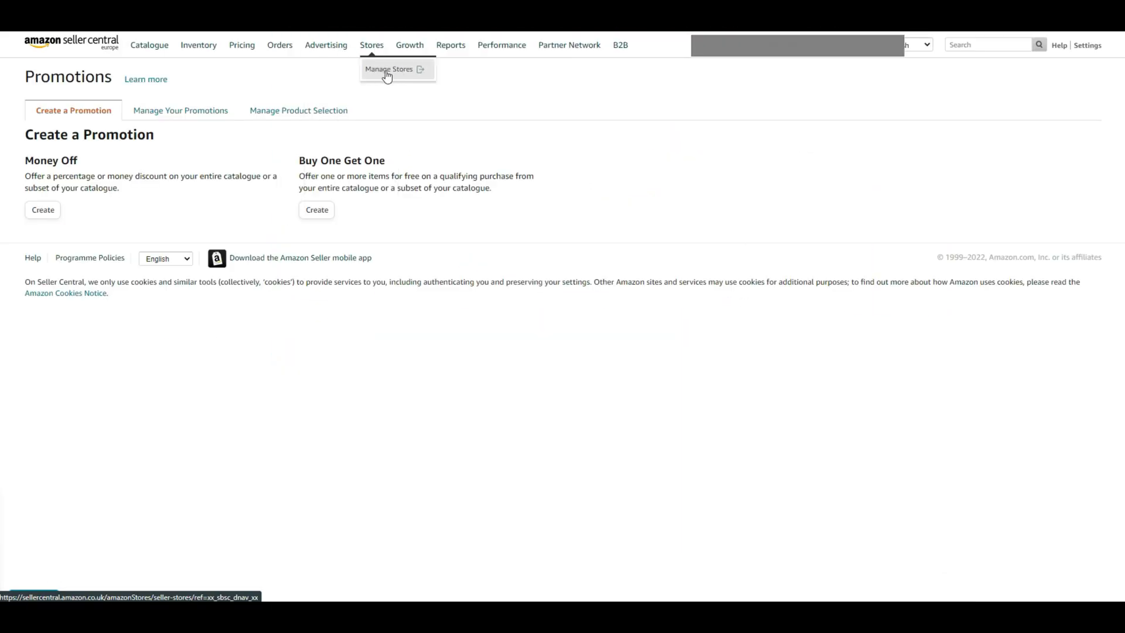
click(389, 69)
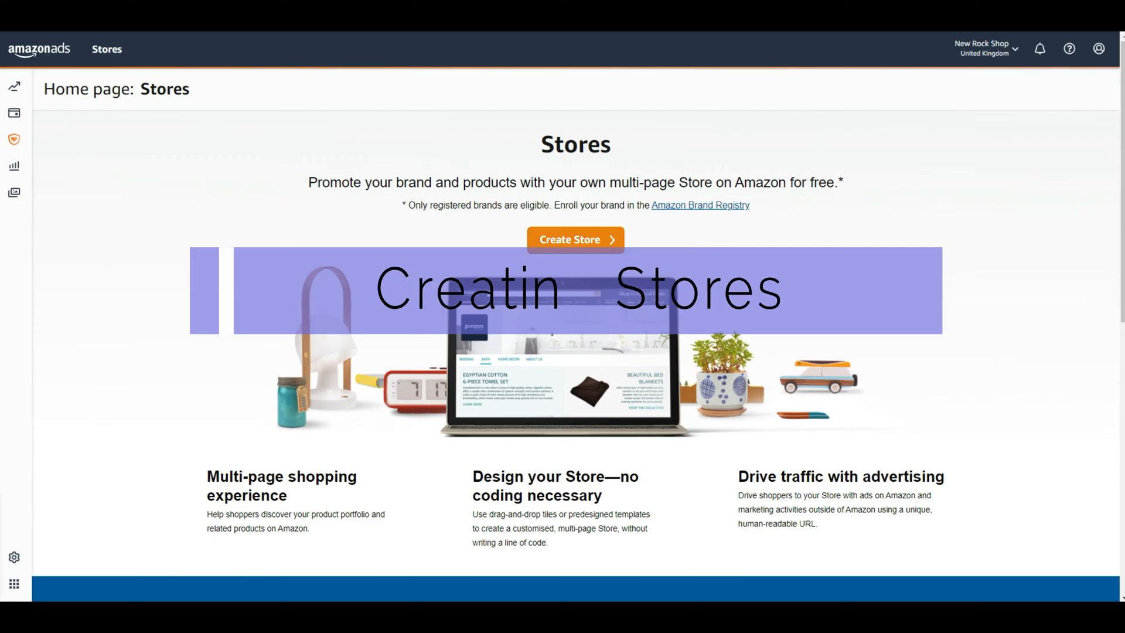
click(643, 45)
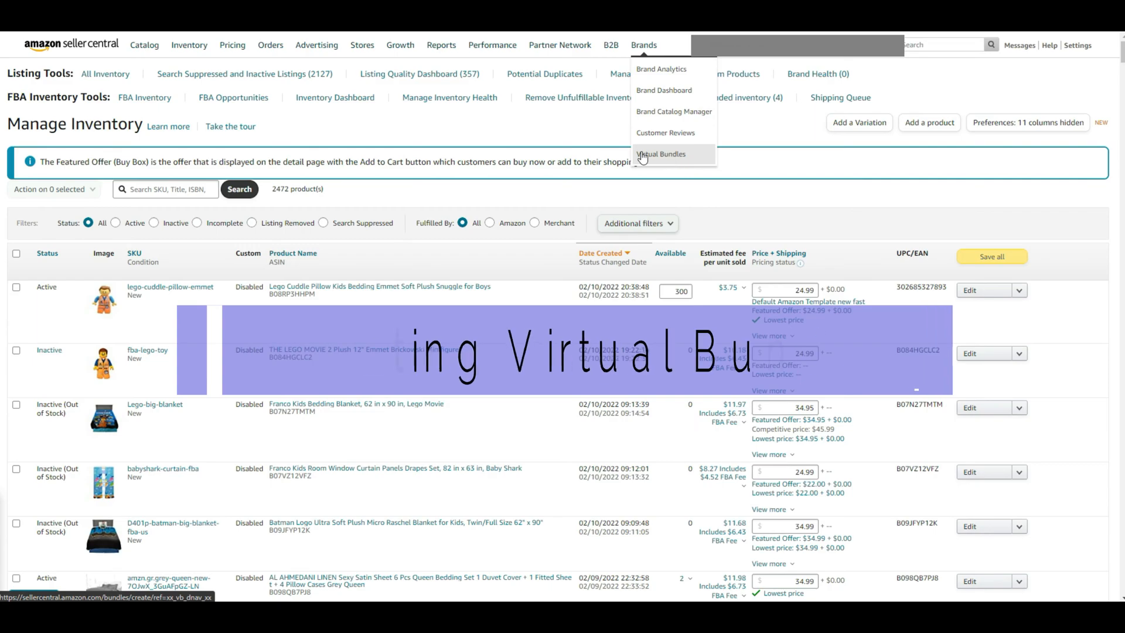
click(660, 153)
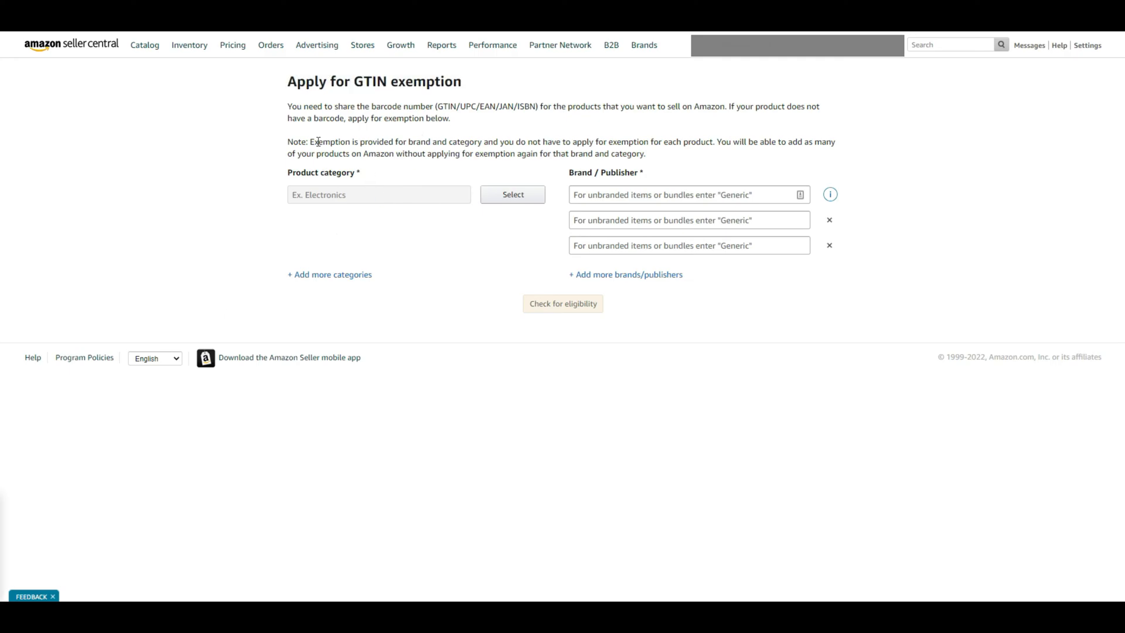
Create a Competitive Lowest Price rule named 'test' for Amazon.com, then go to Manage Inventory
click(232, 44)
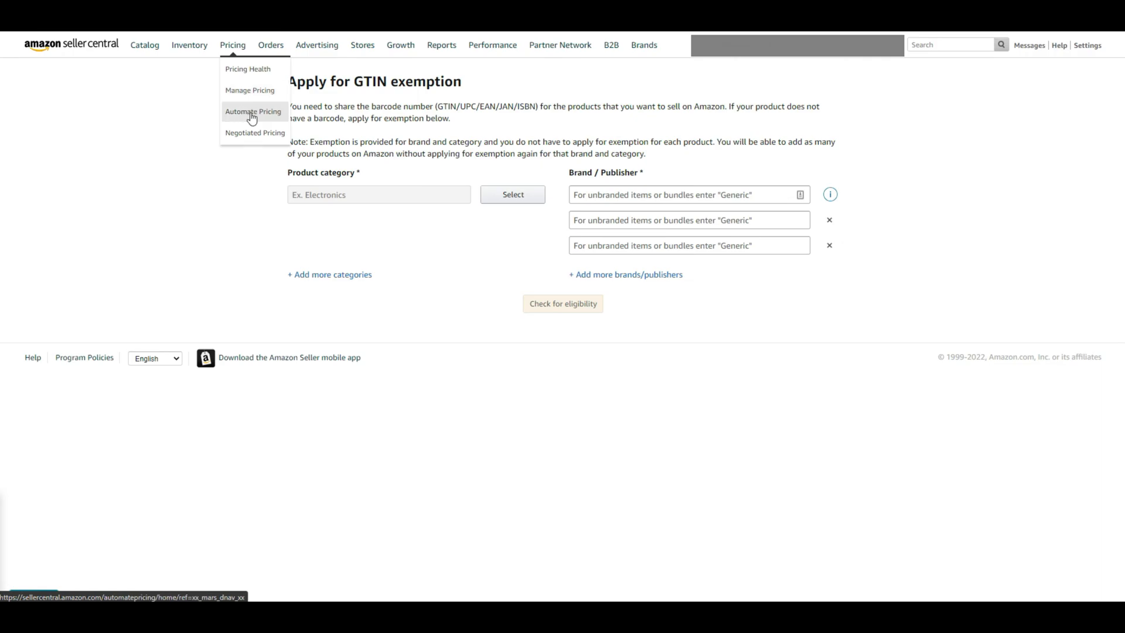
click(253, 111)
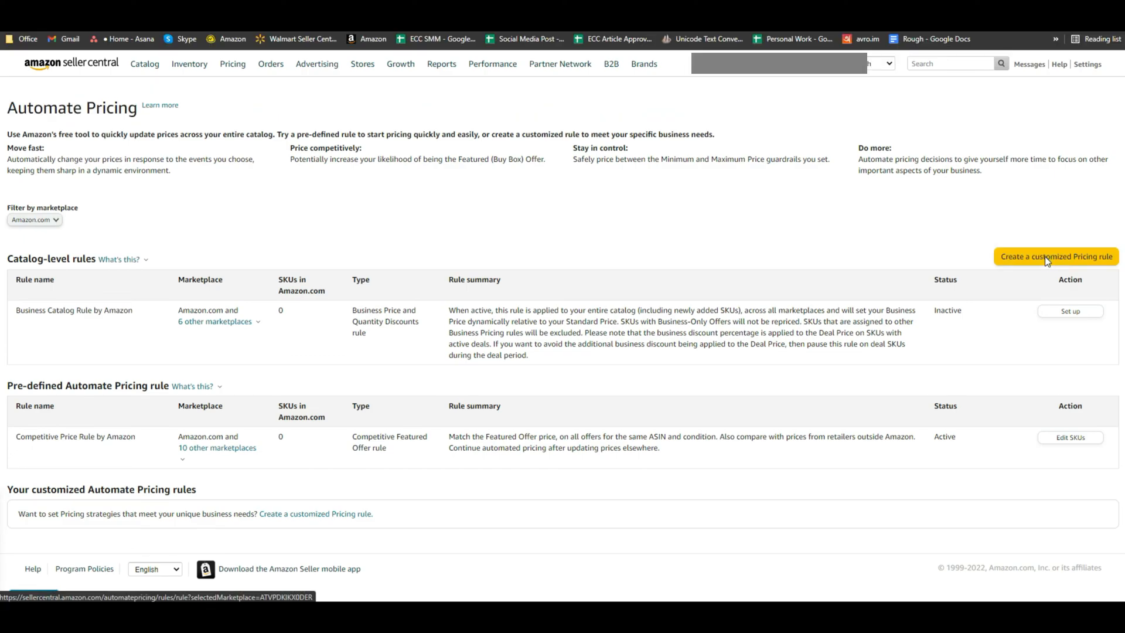
click(1056, 257)
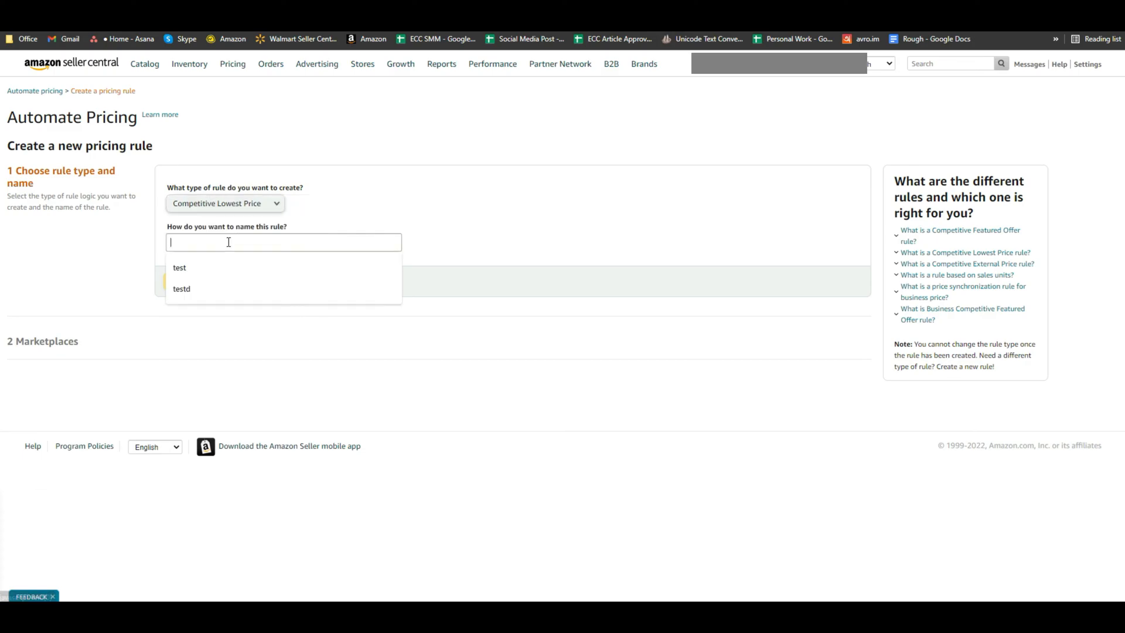
text(test)
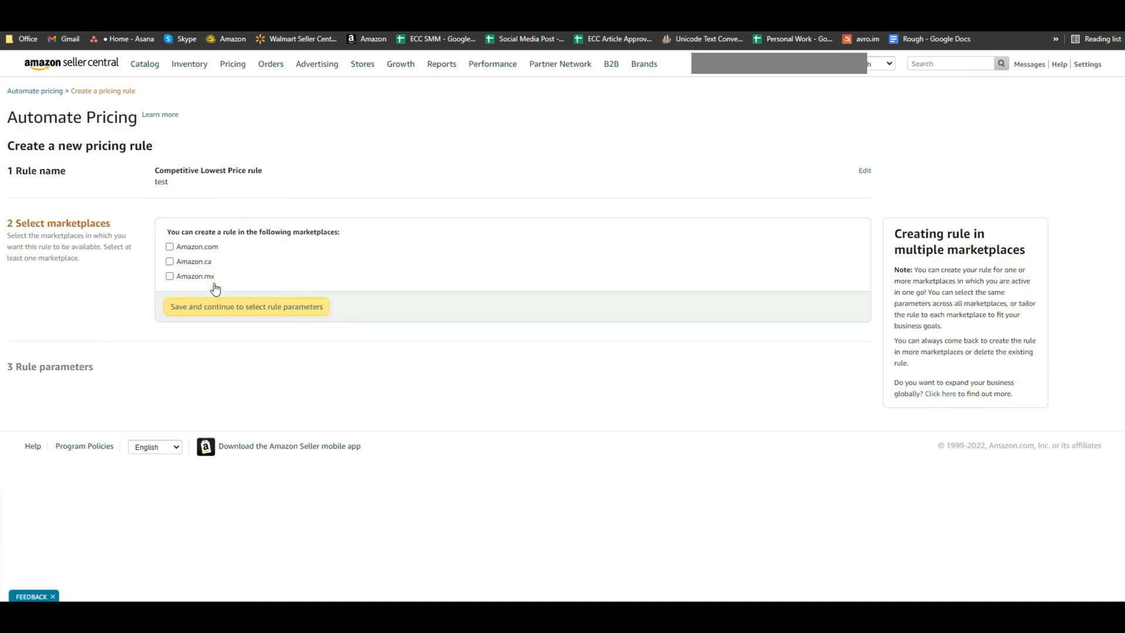
click(247, 306)
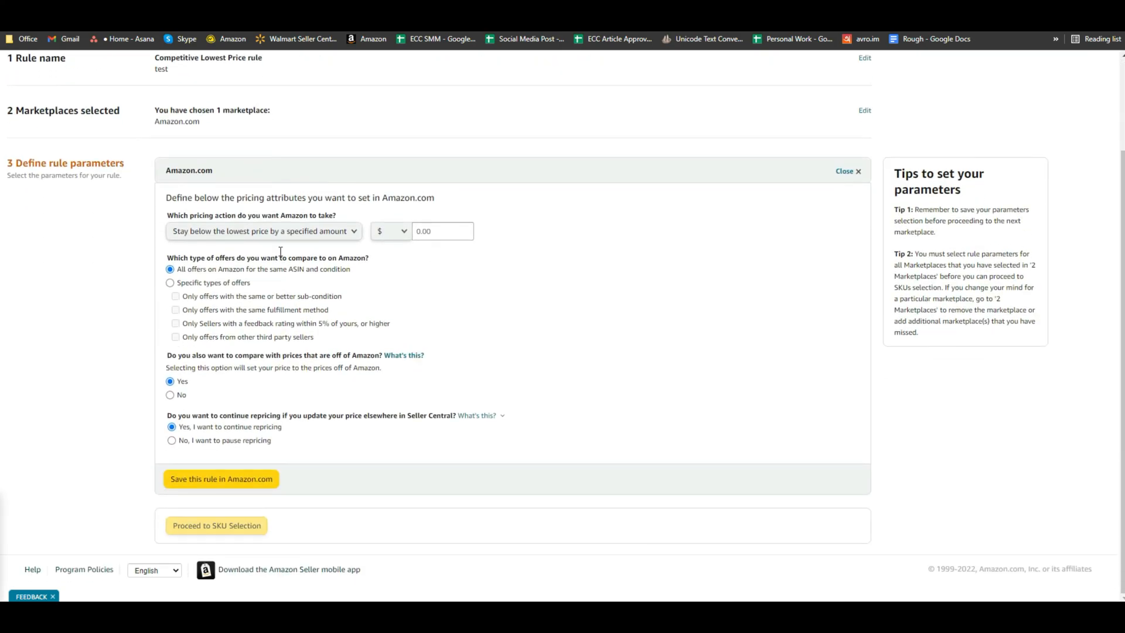
click(262, 231)
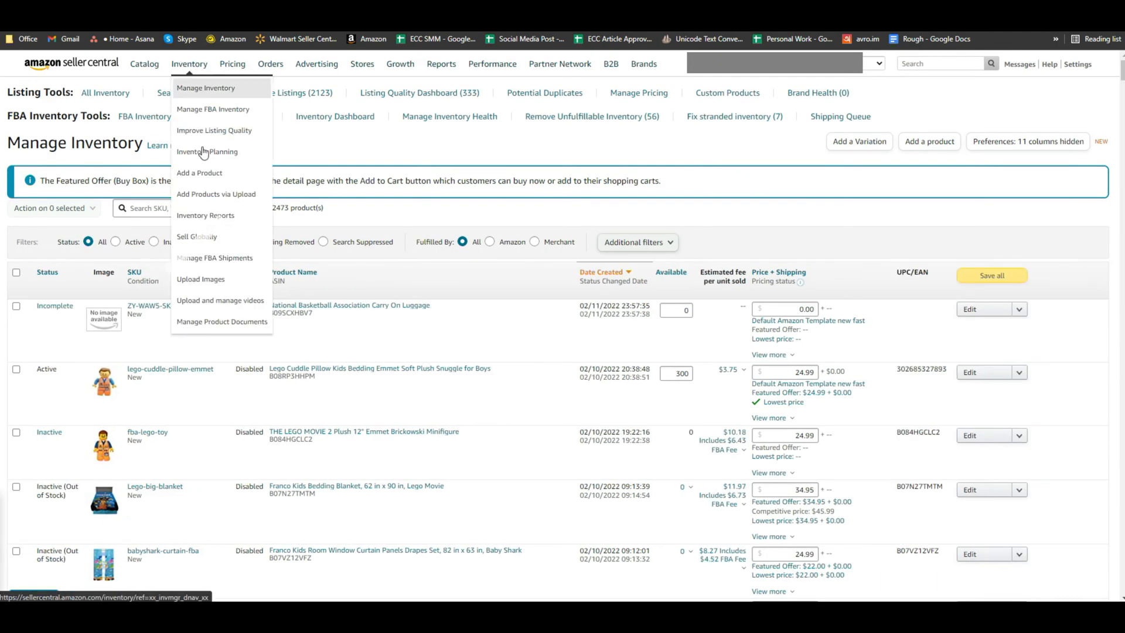
Pick the All Listings Report in Inventory Reports, view the Sales Dashboard, then Account Health
click(206, 215)
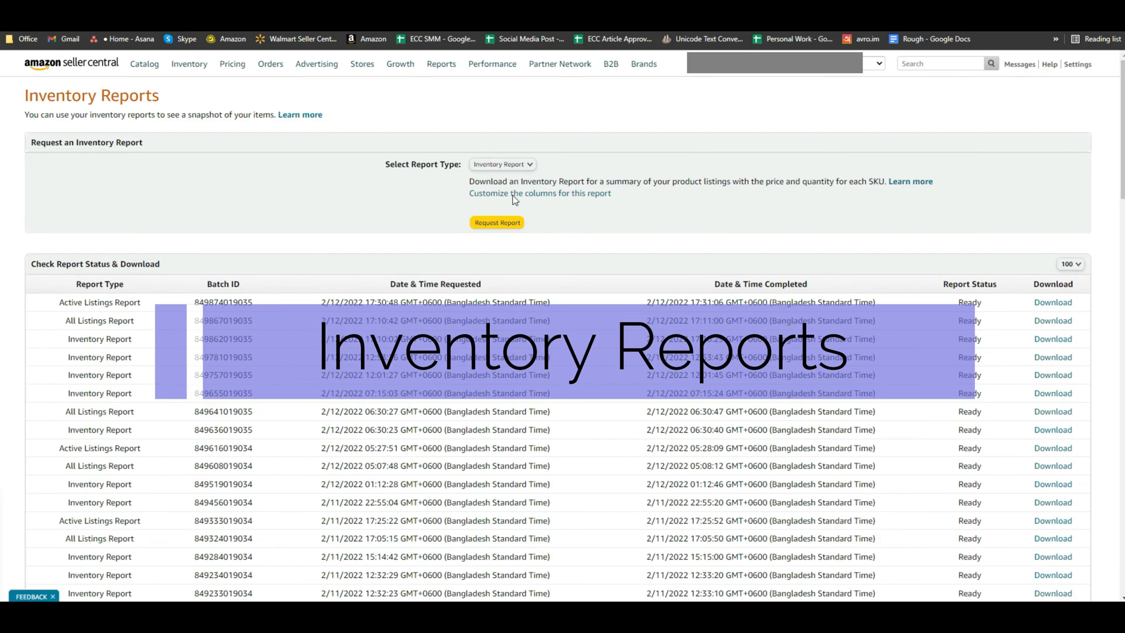
click(503, 164)
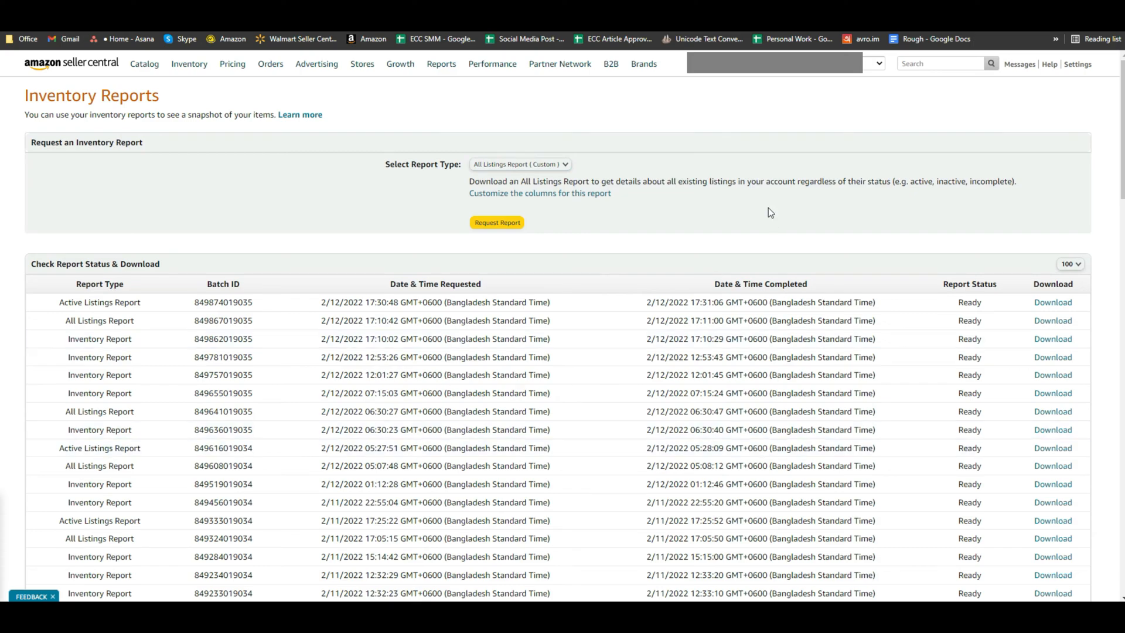
click(441, 63)
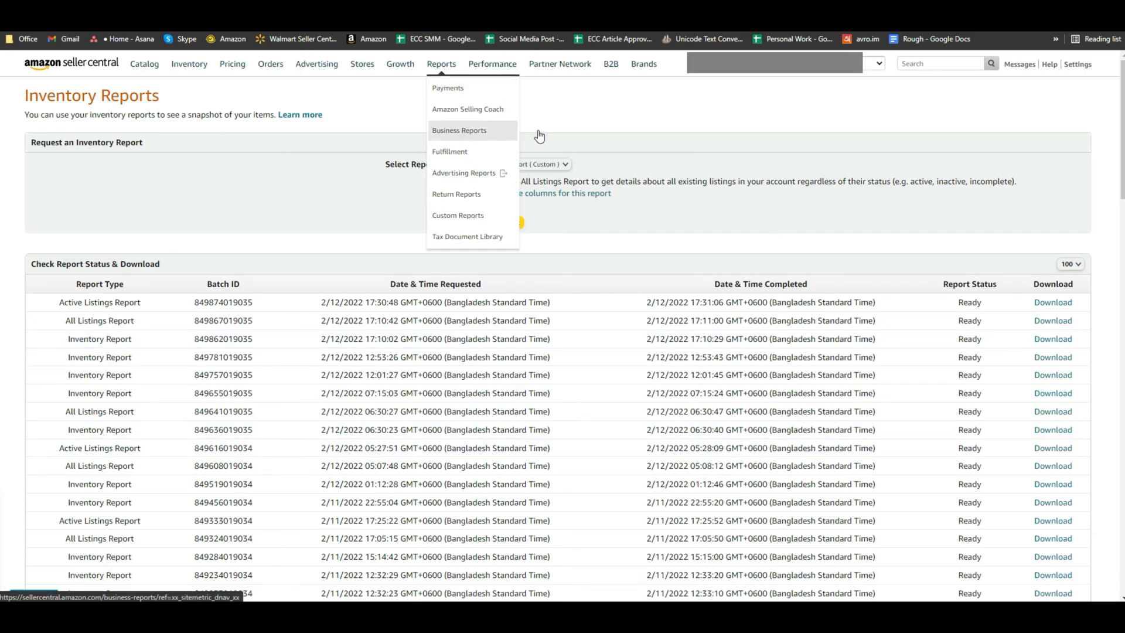
click(460, 130)
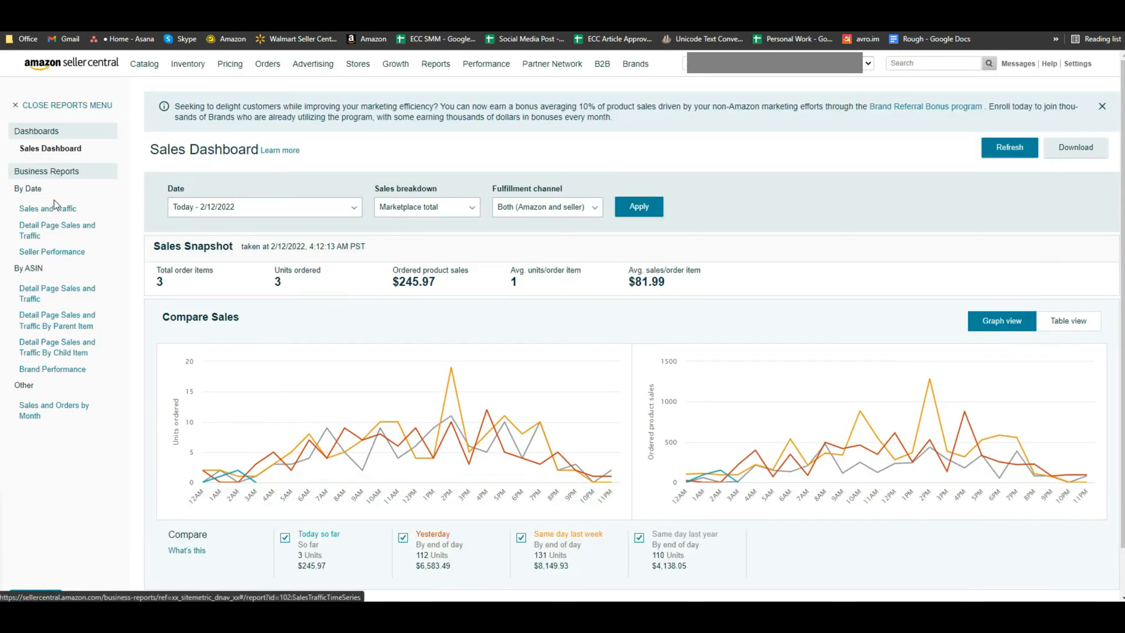
click(57, 293)
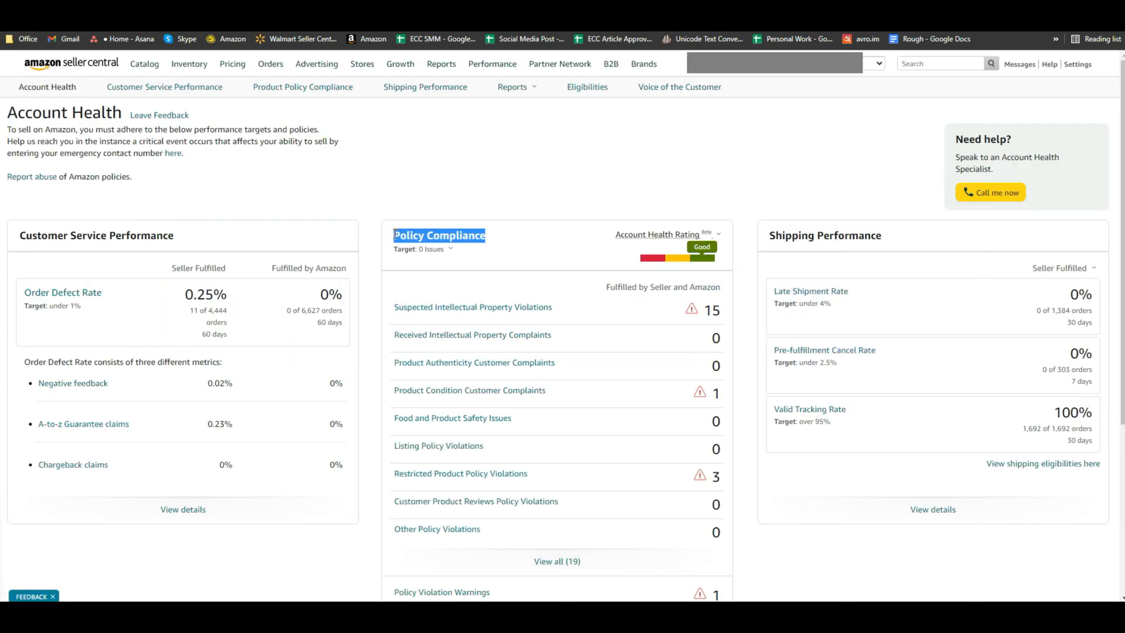
mouse_move(851, 249)
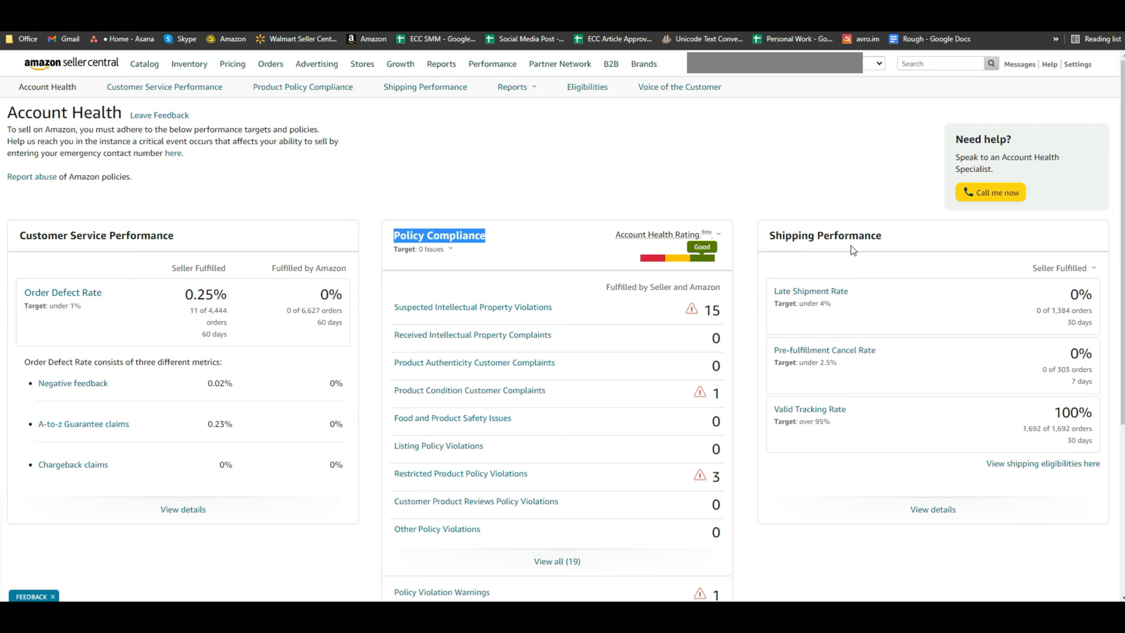
mouse_move(870, 238)
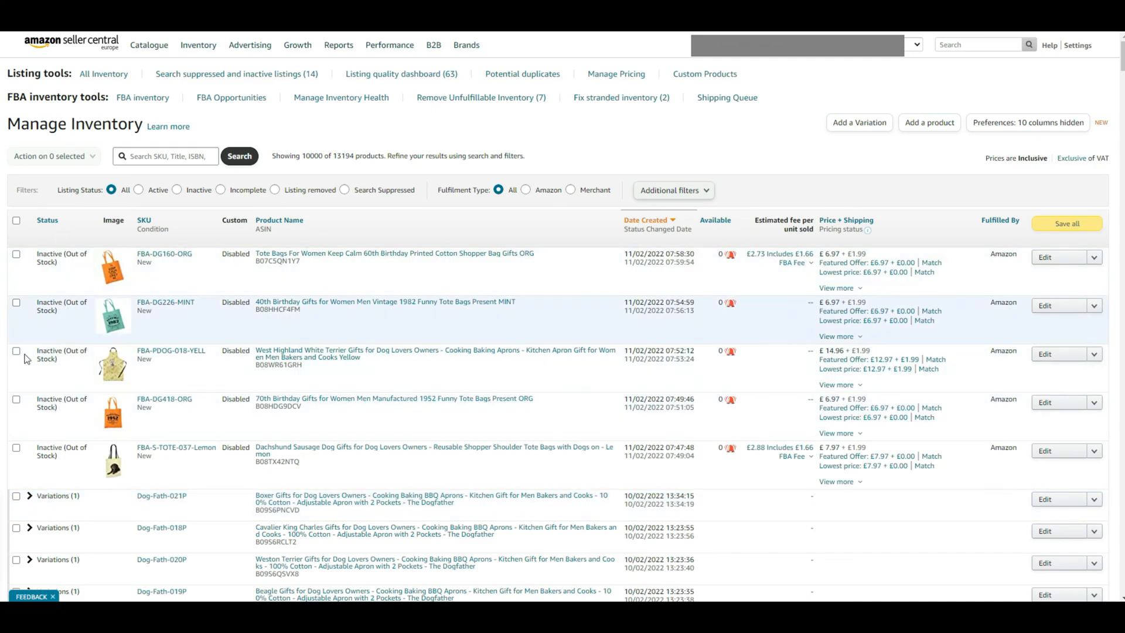
scroll(down, 3)
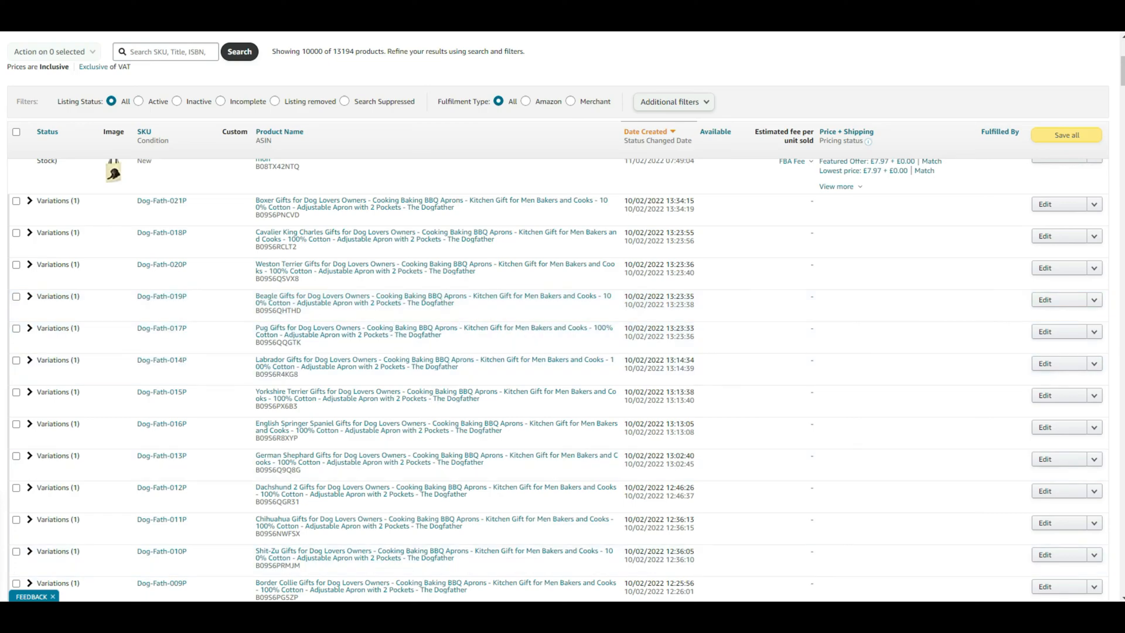
scroll(down, 3)
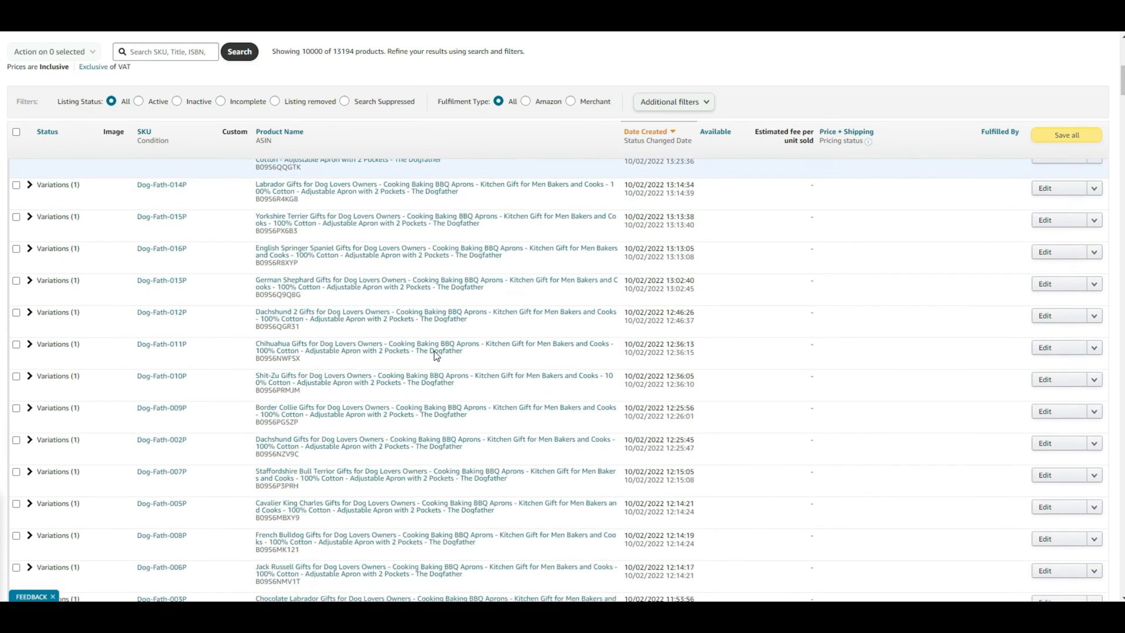
scroll(down, 3)
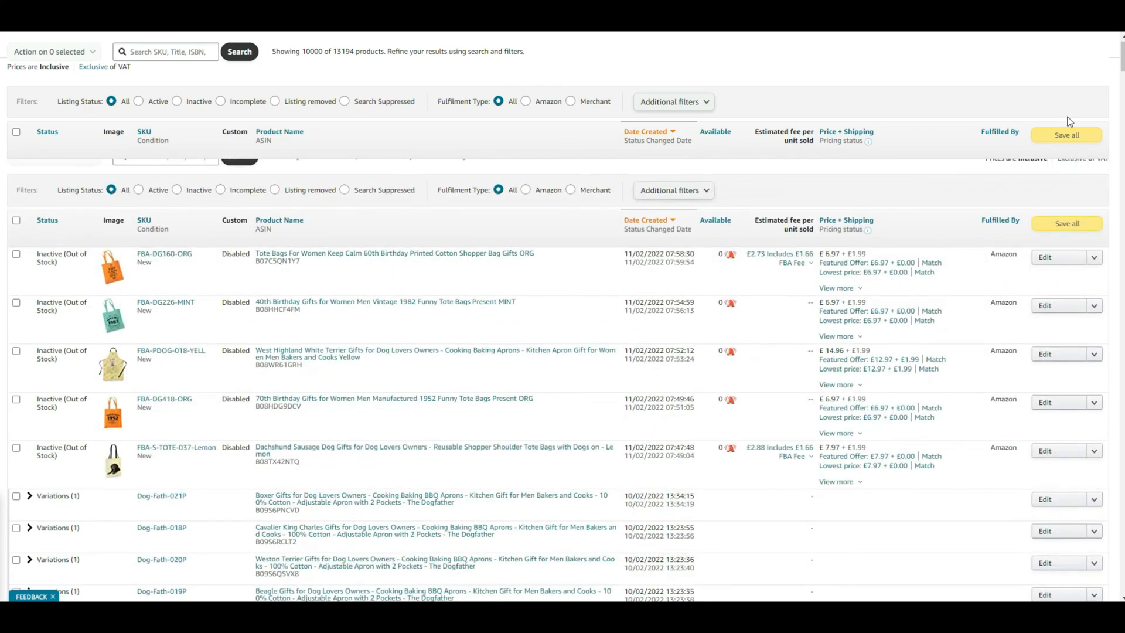
scroll(up, 3)
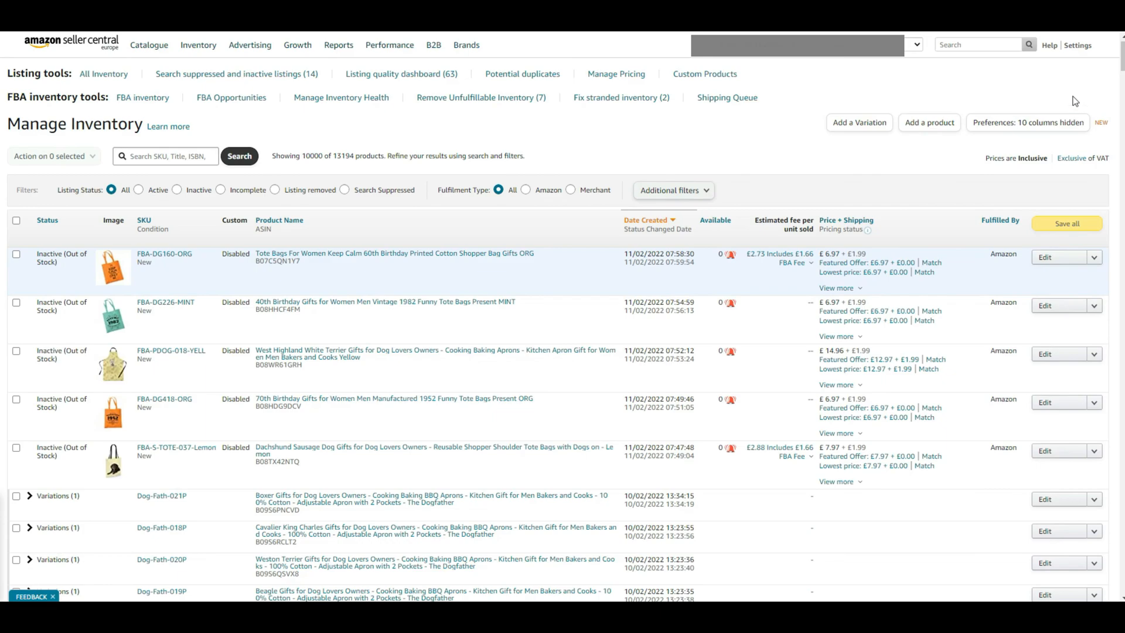
mouse_move(1064, 91)
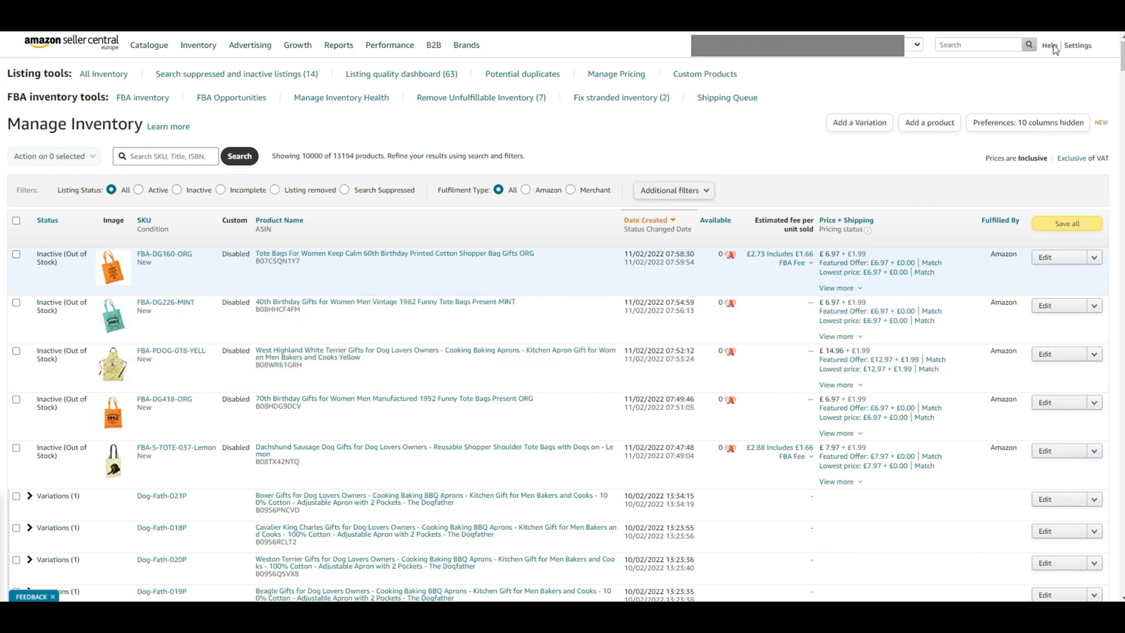
Reach Selling on Amazon support, browse issues by menu and expand the Your Account topics
click(1052, 46)
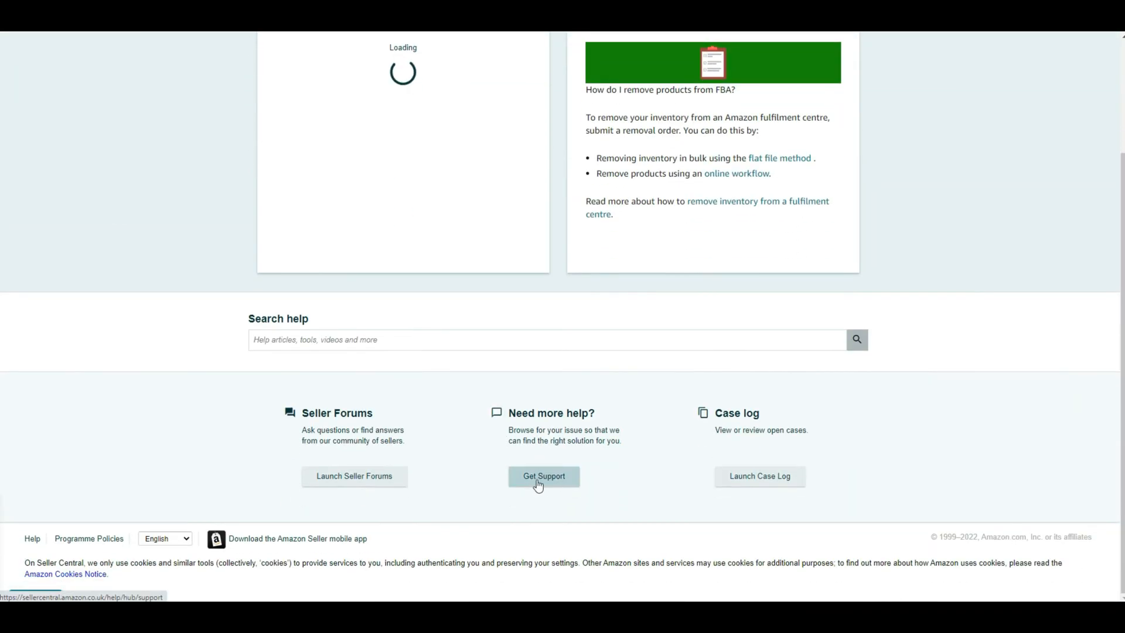
click(543, 476)
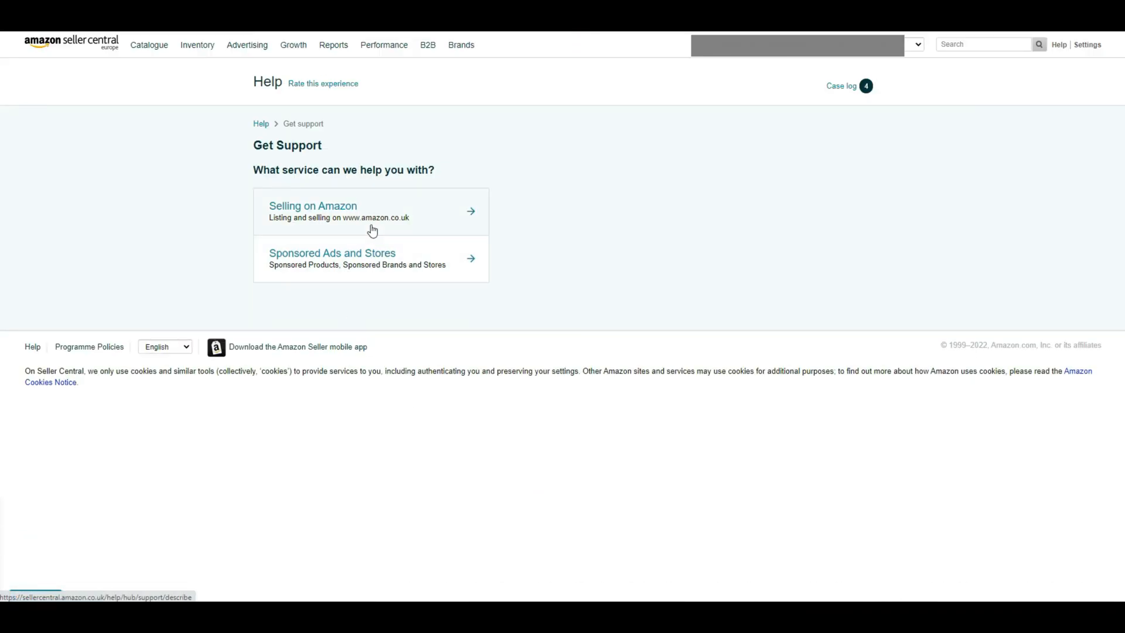
click(313, 206)
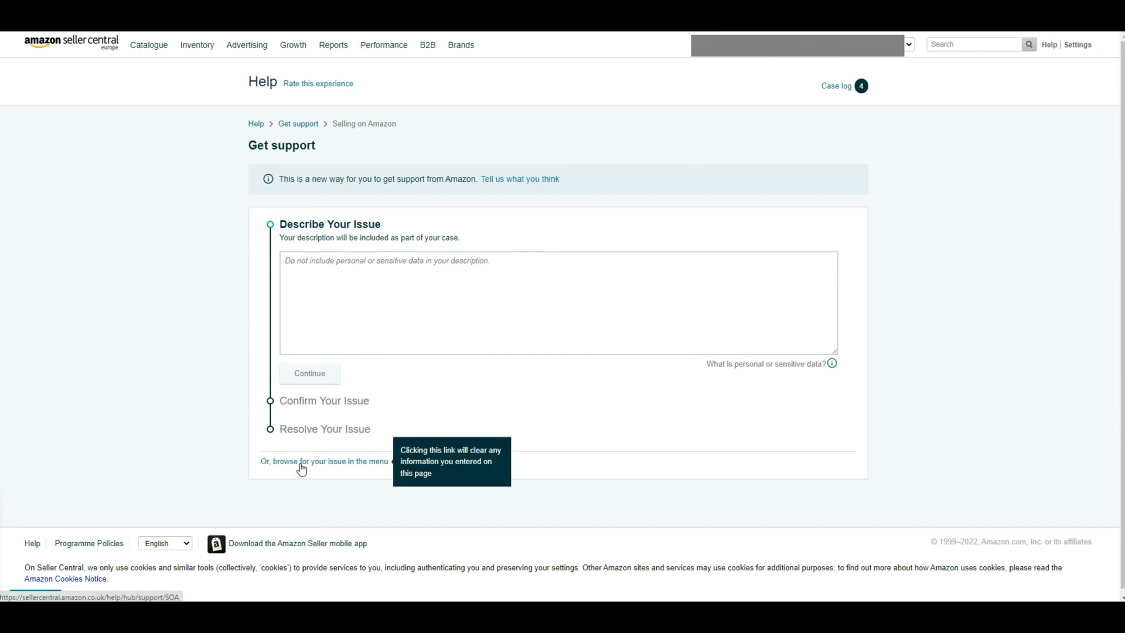
click(323, 461)
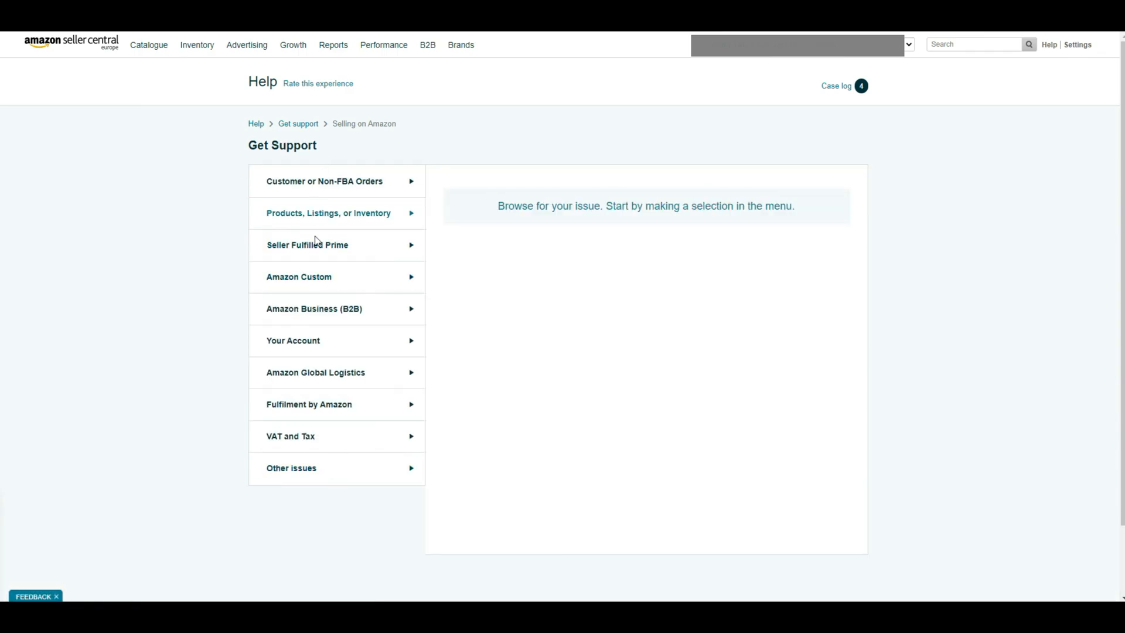
mouse_move(308, 351)
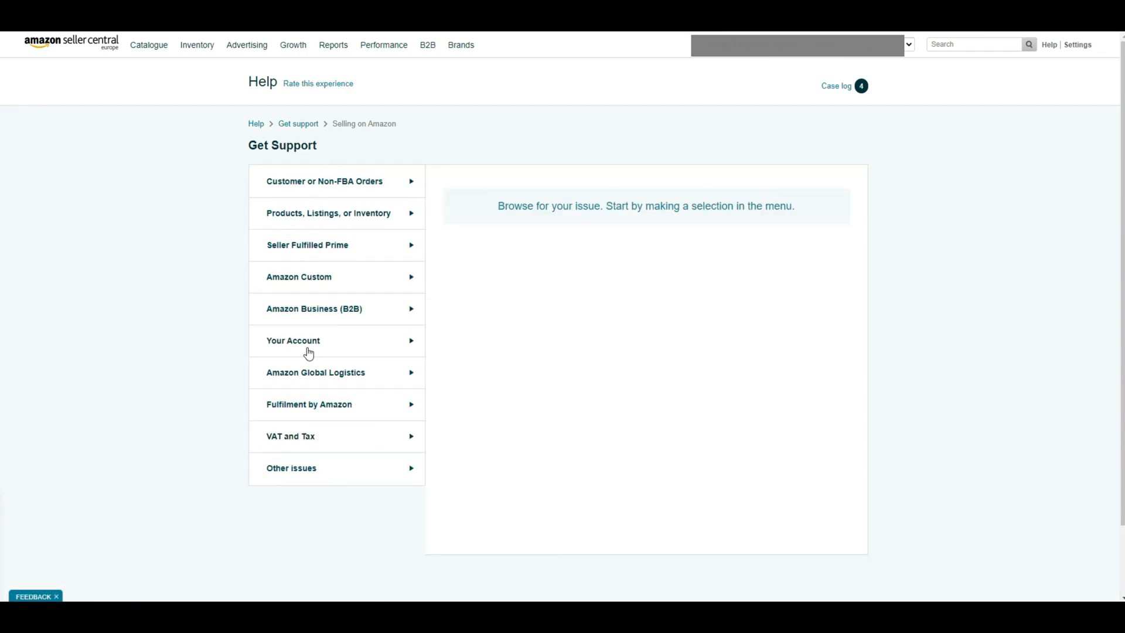
click(293, 340)
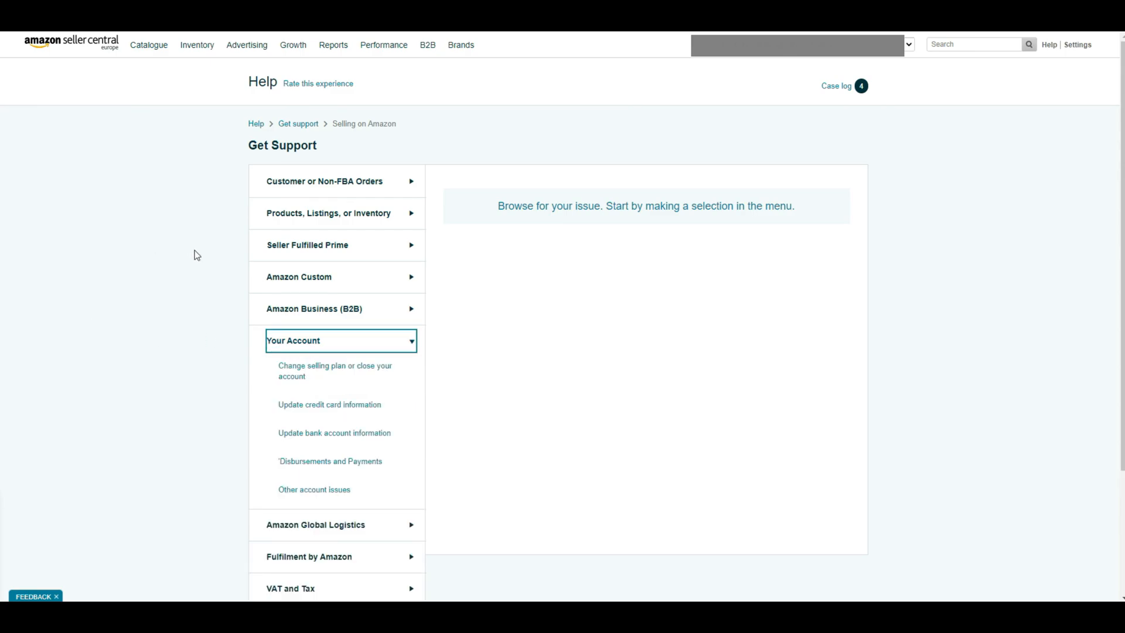